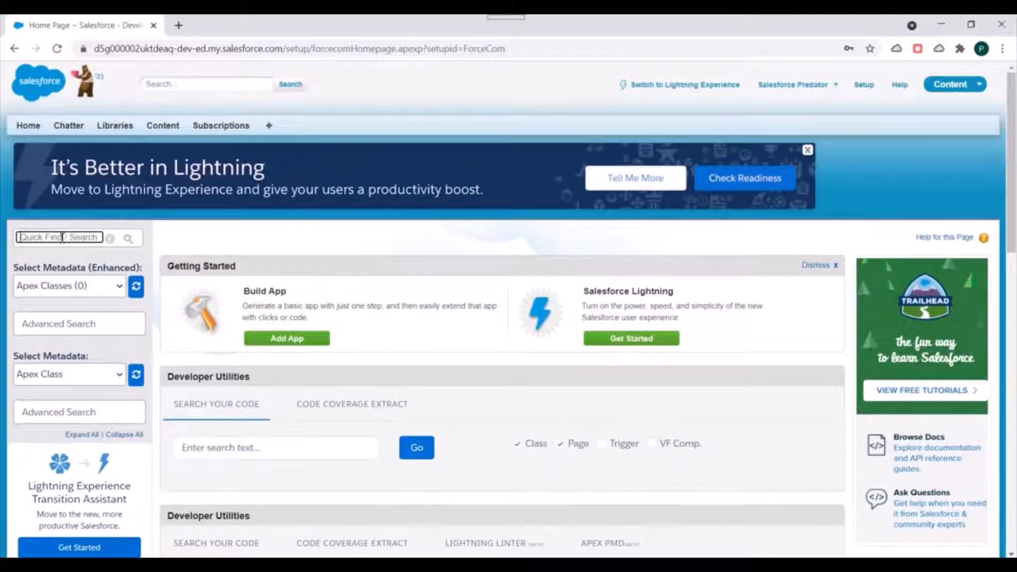
Step: Find the Queues setup page, open CasePredatorQueue, and select its label text
{"action": "type", "text": "a"}
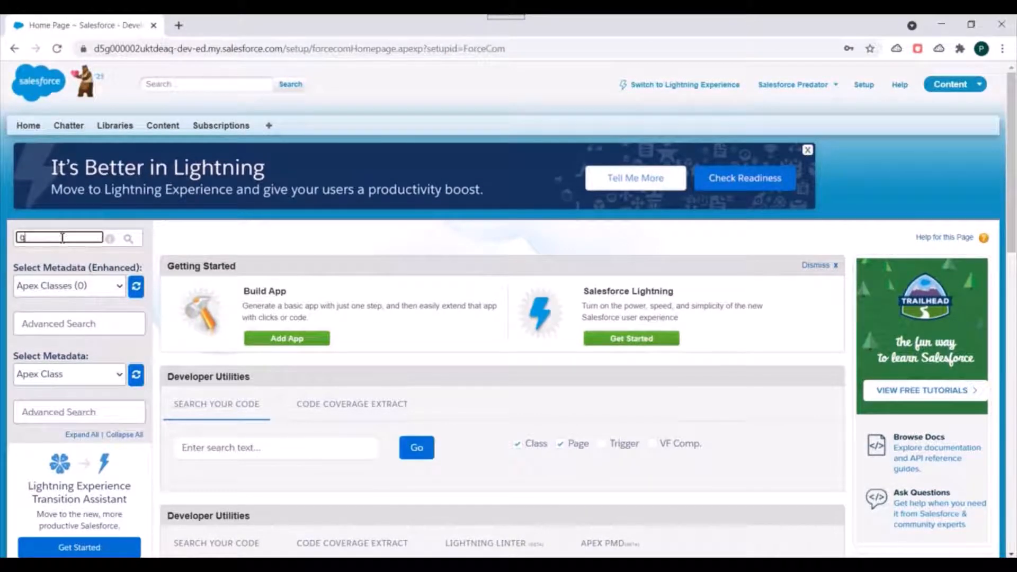
{"action": "type", "text": "queue"}
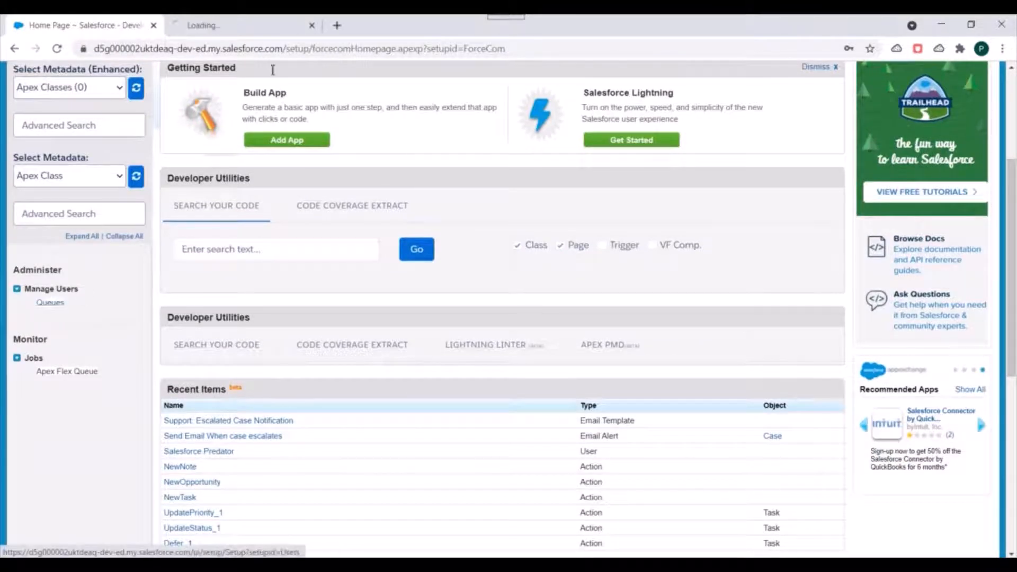
{"action": "left_click", "coordinate": [50, 302]}
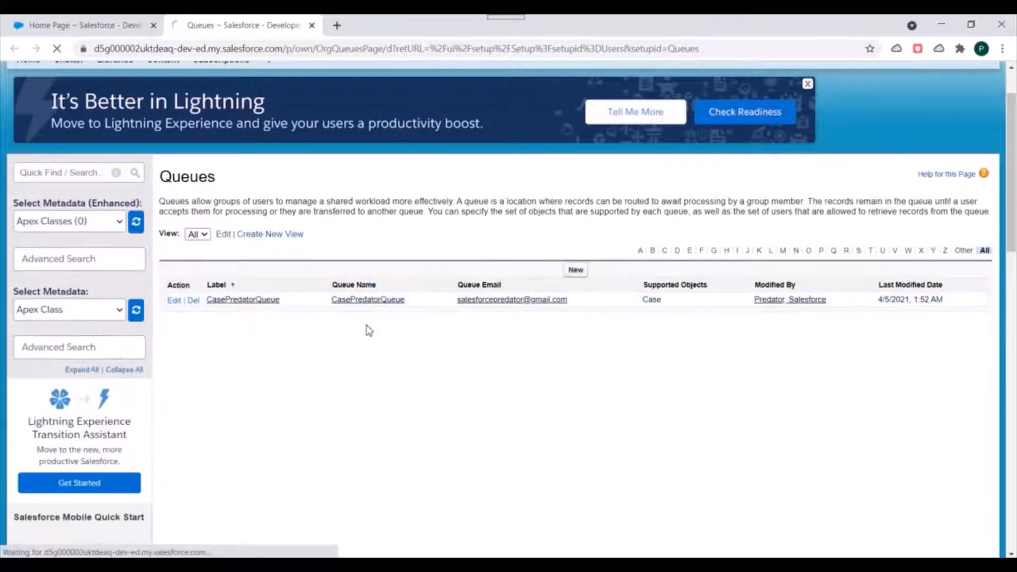
{"action": "left_click", "coordinate": [243, 300]}
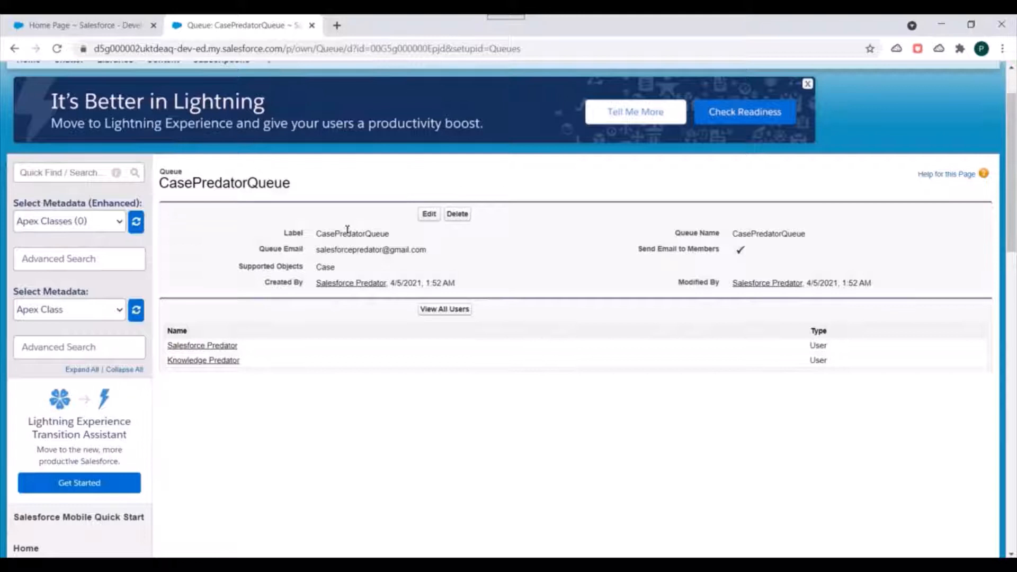
{"action": "double_click", "coordinate": [352, 234]}
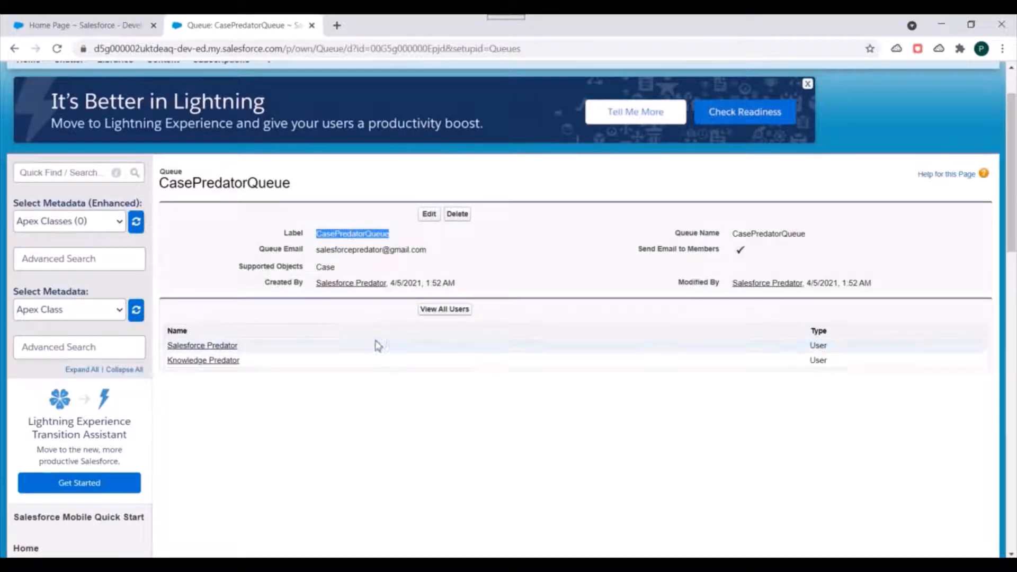
{"action": "left_click", "coordinate": [61, 172]}
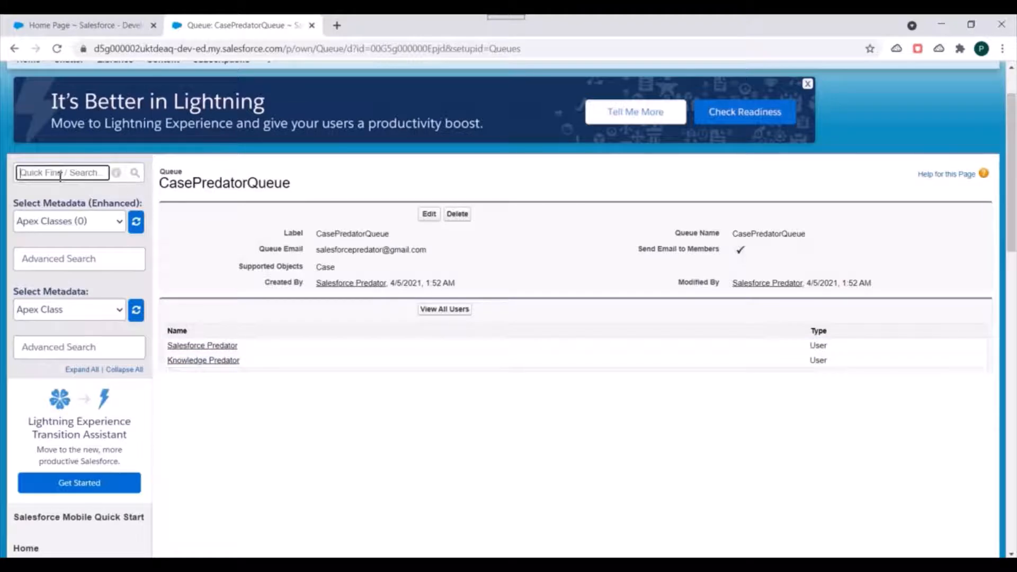
Step: Search Setup for 'flows' and start a new flow
{"action": "type", "text": "flows"}
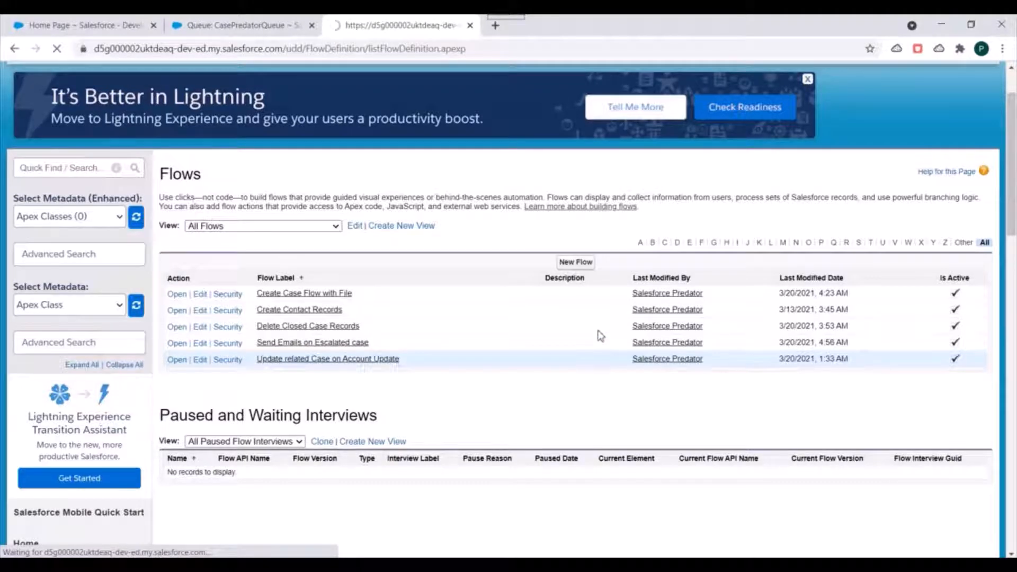
{"action": "left_click", "coordinate": [575, 262]}
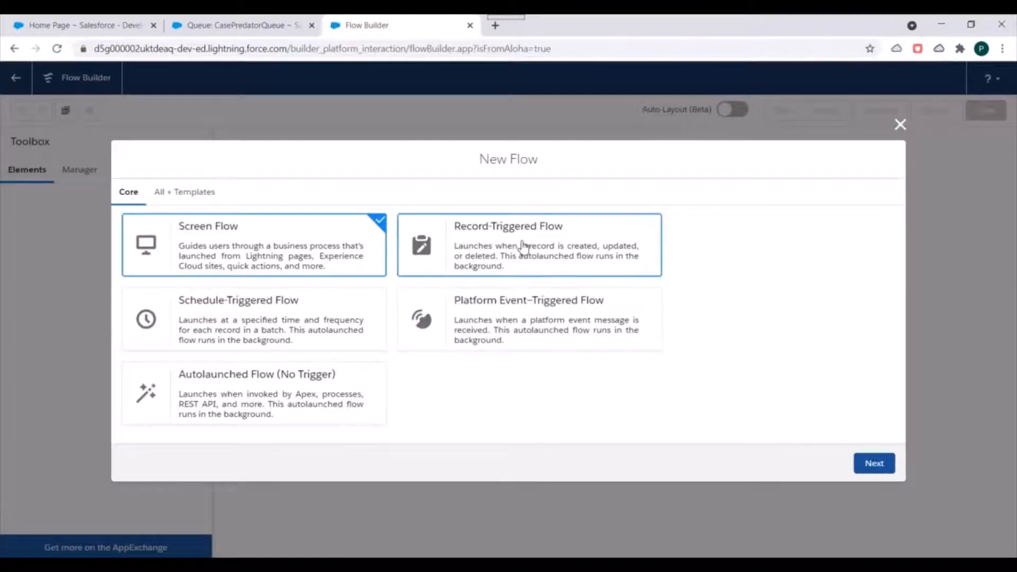
Step: Choose Record-Triggered Flow and continue through to the trigger configuration
{"action": "left_click", "coordinate": [527, 244]}
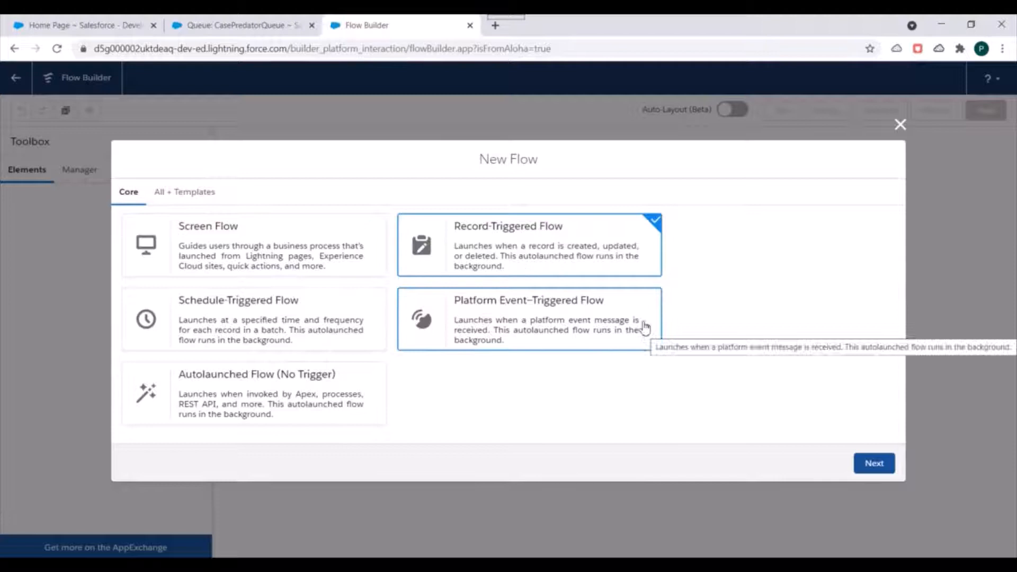
{"action": "mouse_move", "coordinate": [616, 258]}
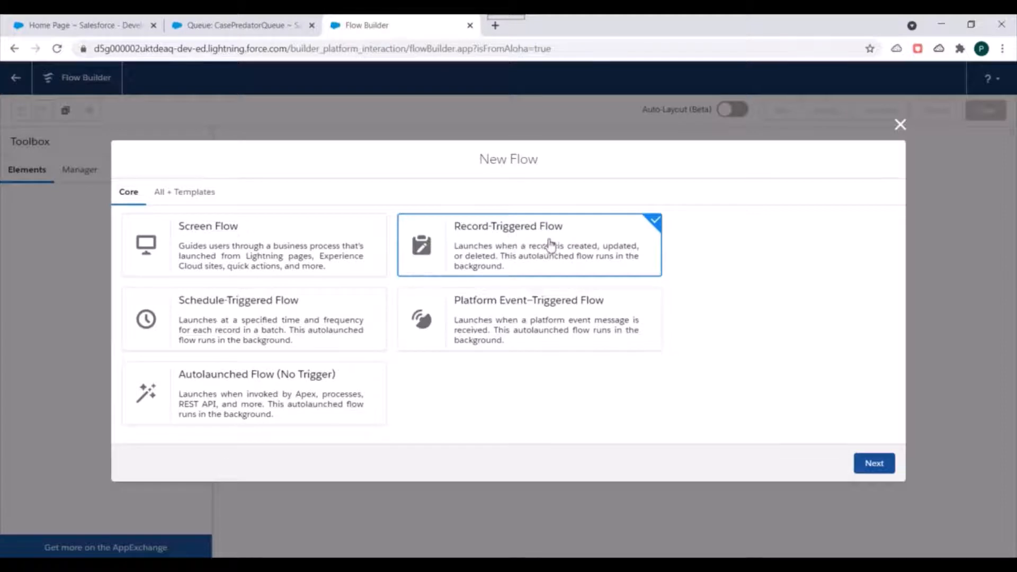
{"action": "left_click", "coordinate": [874, 463]}
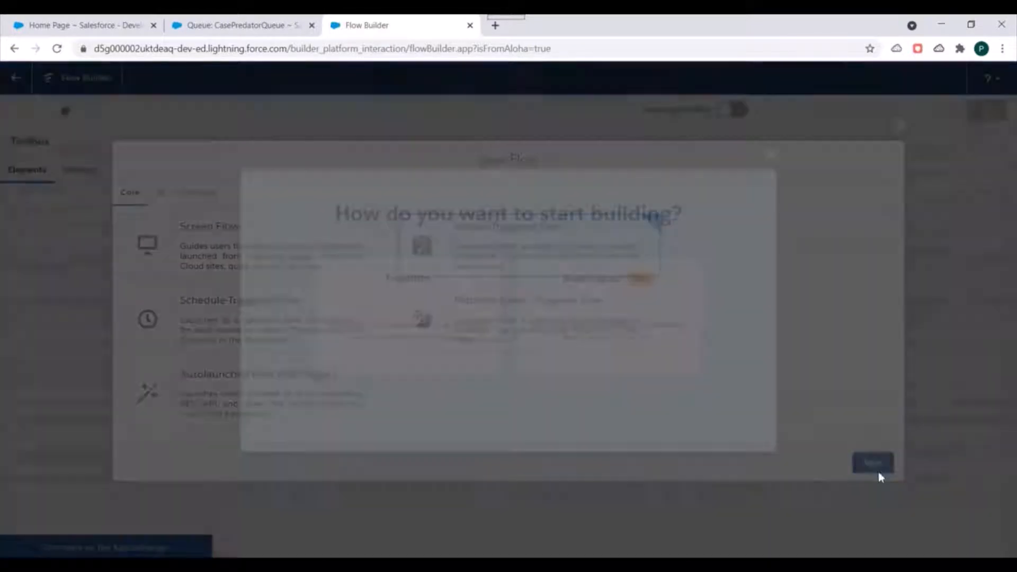
{"action": "left_click", "coordinate": [872, 464]}
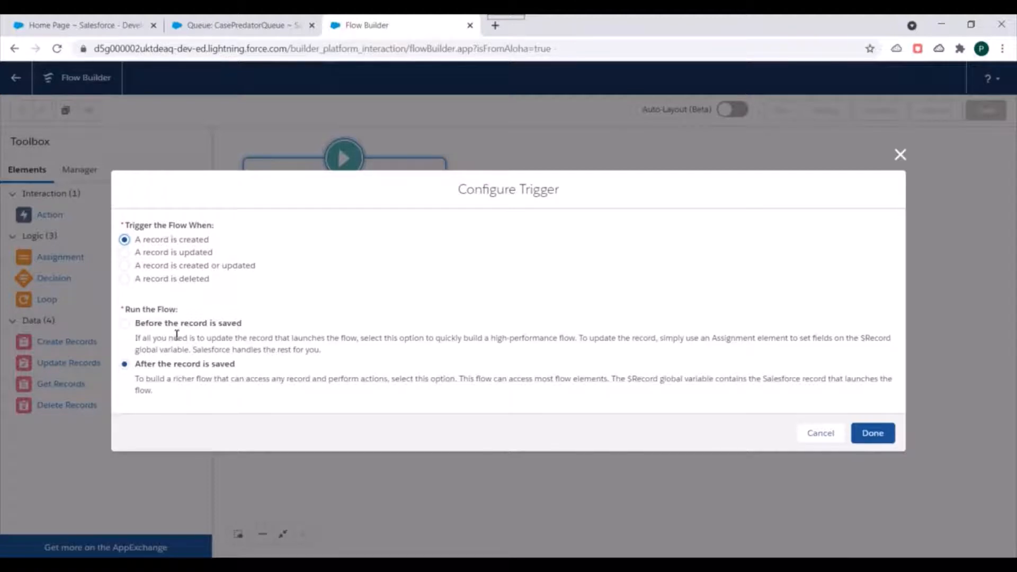
Step: Set the trigger to run 'Before the record is saved' and confirm
{"action": "left_click", "coordinate": [124, 323]}
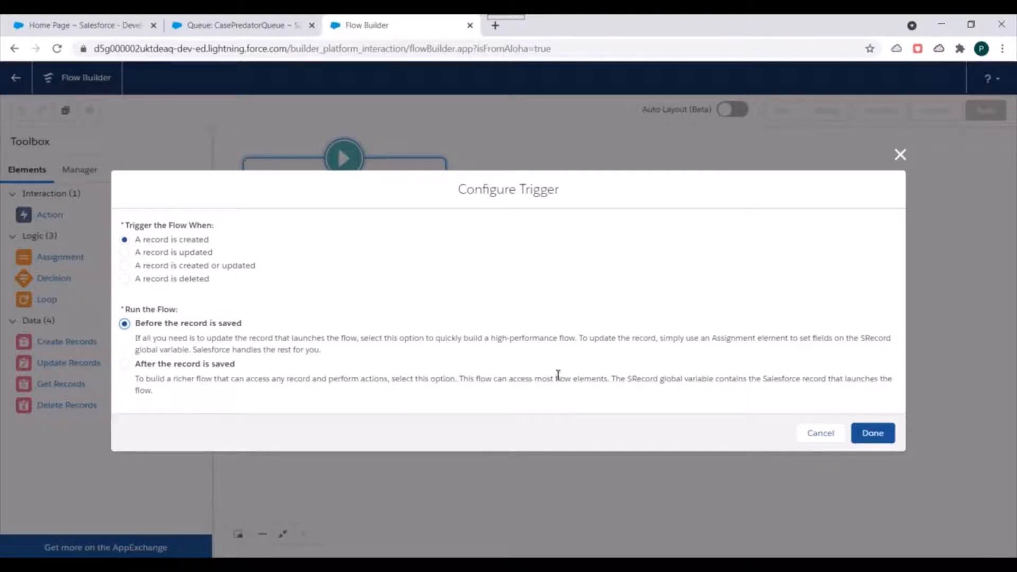
{"action": "left_click", "coordinate": [872, 432]}
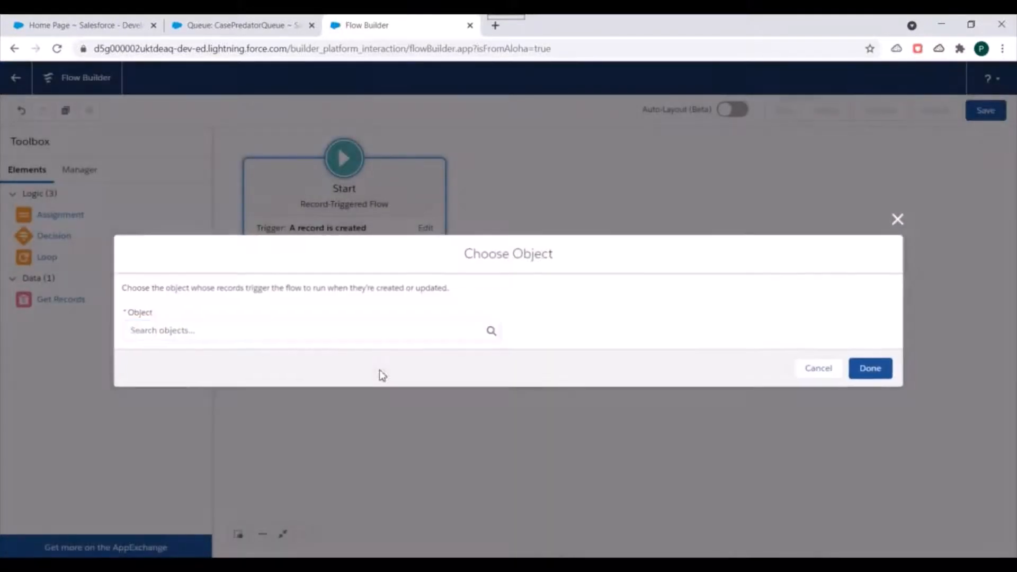
Step: Trigger on Case with entry condition Subject Contains 'predator'
{"action": "type", "text": "cas"}
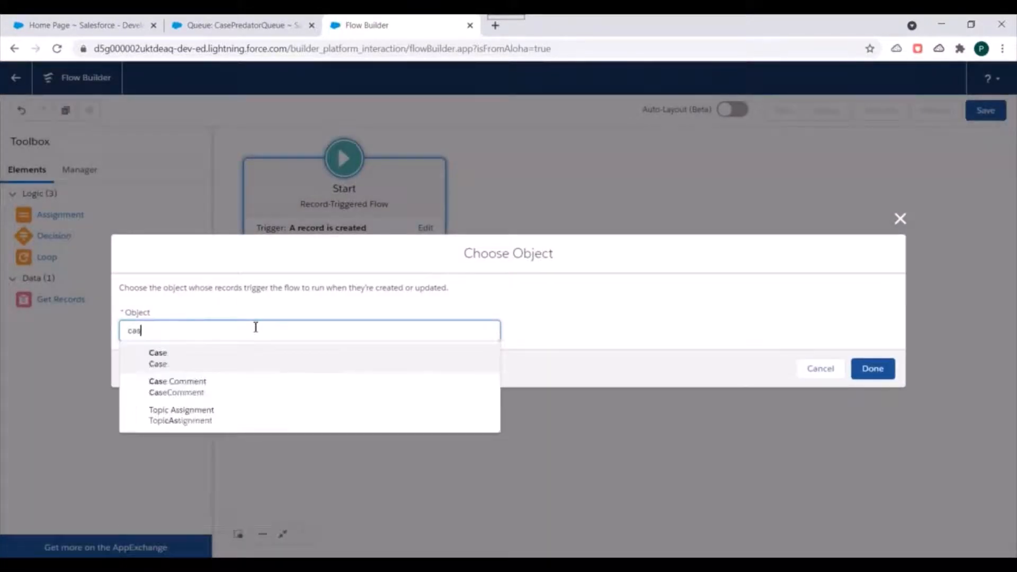
{"action": "left_click", "coordinate": [157, 353]}
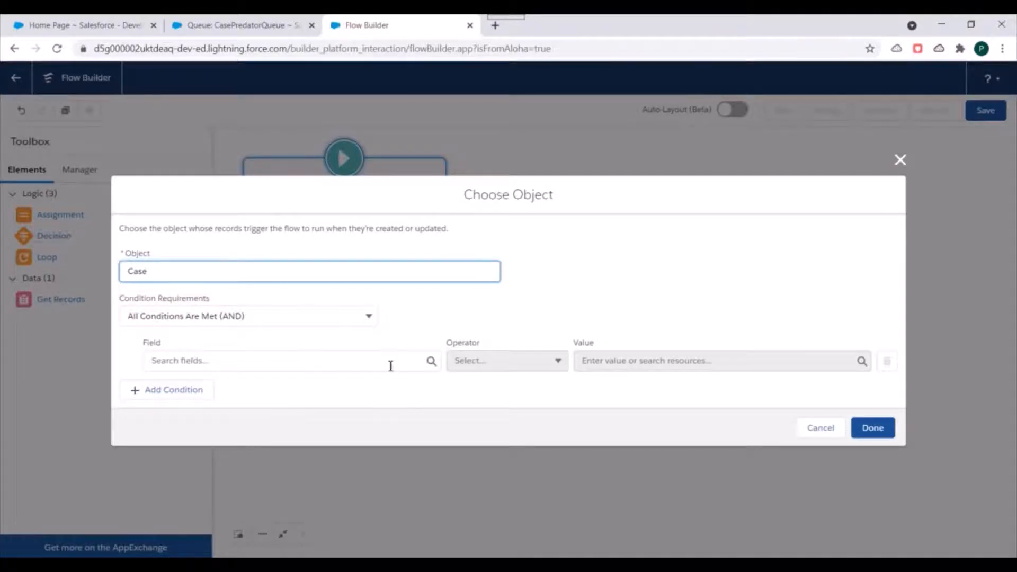
{"action": "left_click", "coordinate": [285, 361]}
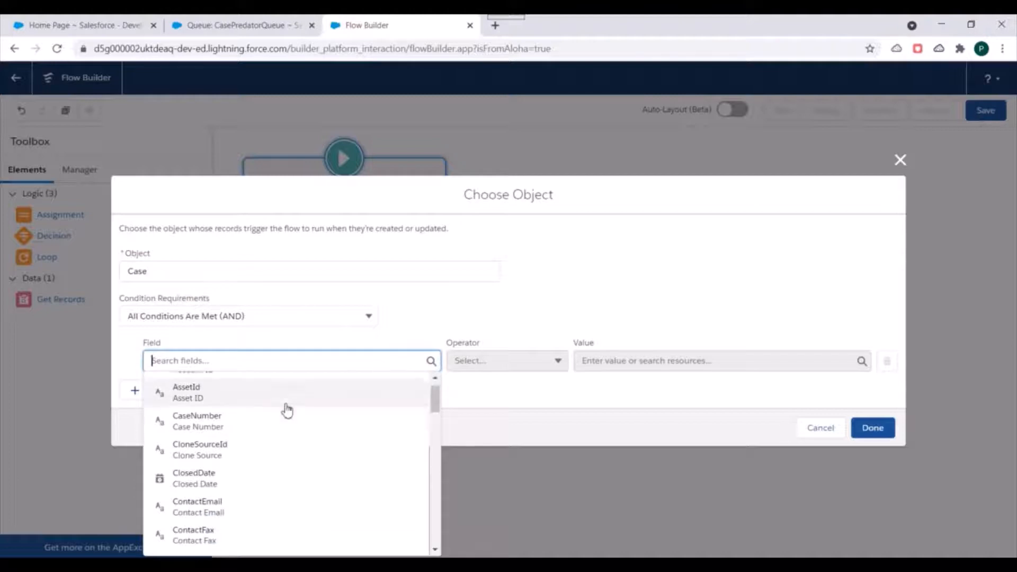
{"action": "scroll", "scroll_direction": "down", "scroll_amount": 3}
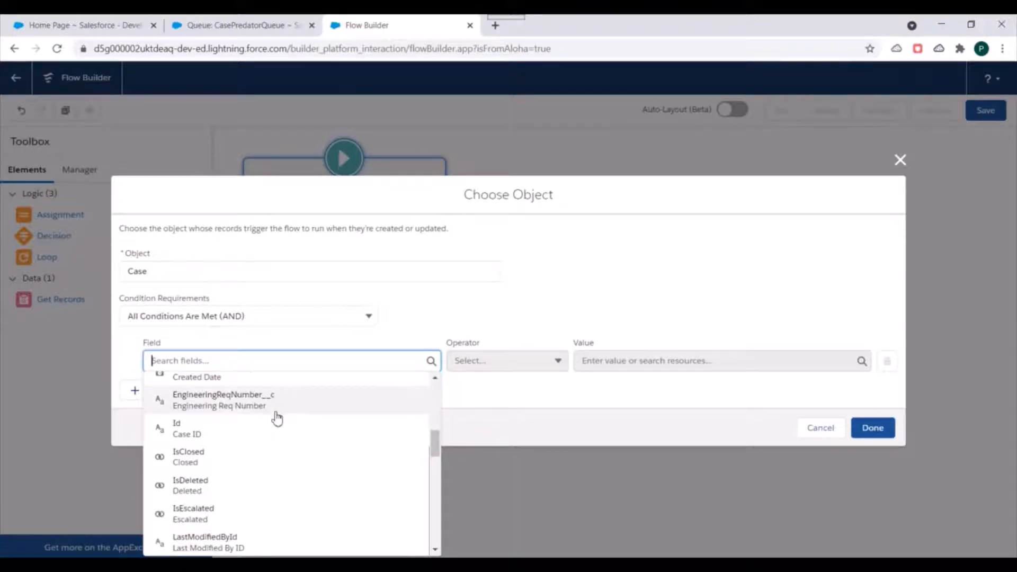
{"action": "type", "text": "sub"}
{"action": "left_click", "coordinate": [722, 361]}
{"action": "type", "text": "p"}
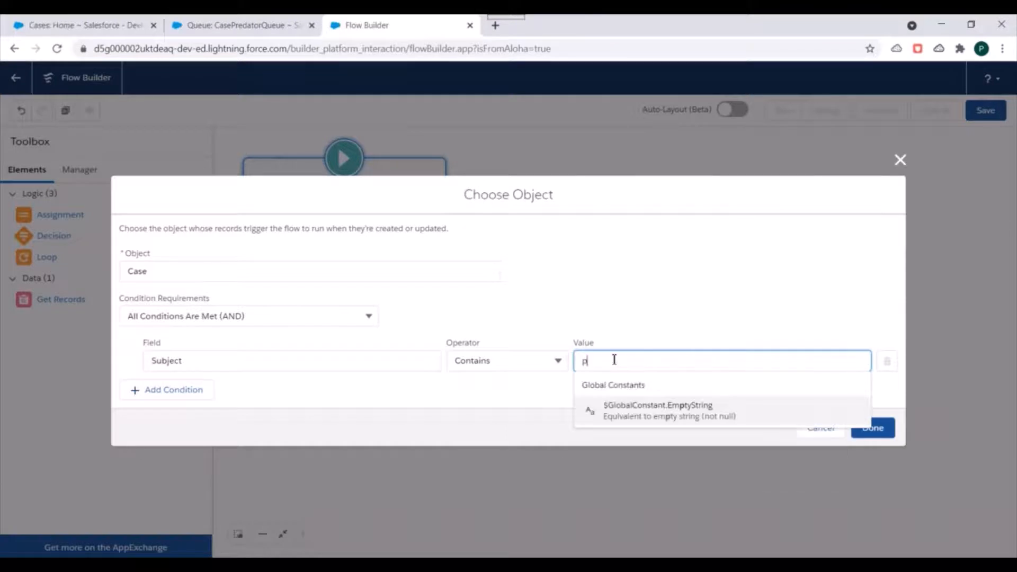
{"action": "type", "text": "redator"}
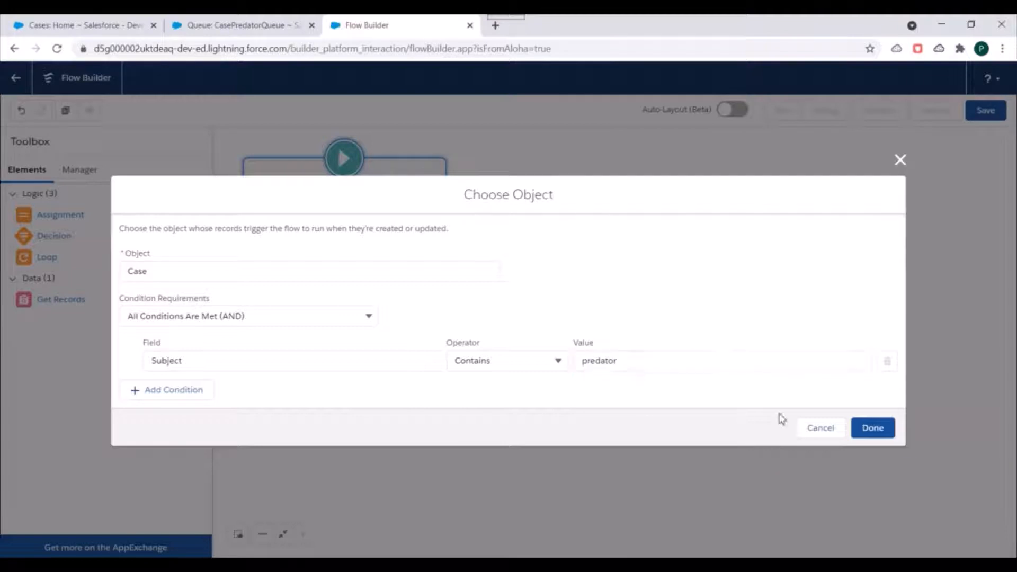
{"action": "left_click", "coordinate": [873, 427]}
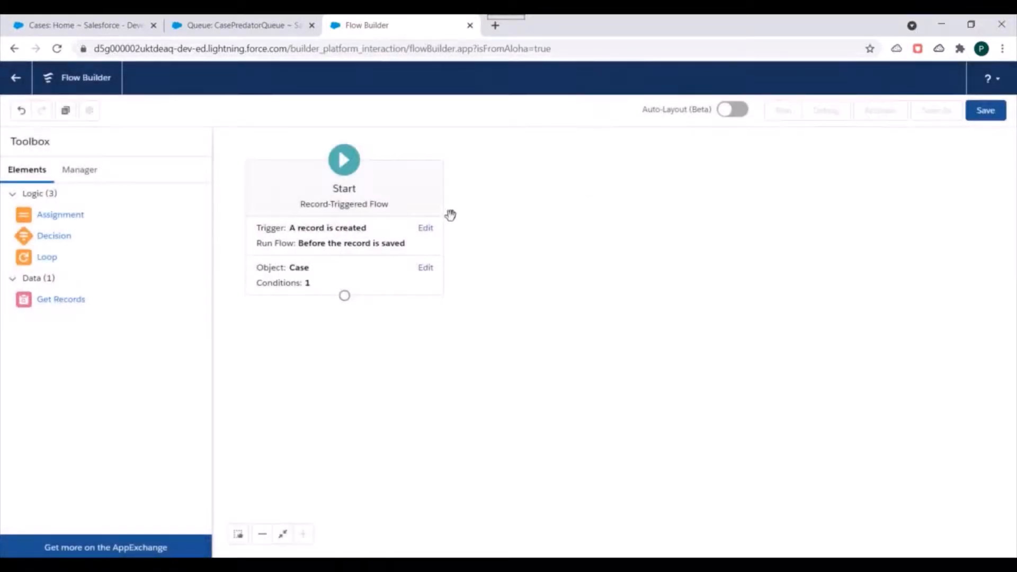
Step: Create a Variable resource with API name QueueDevName and Text data type
{"action": "left_click", "coordinate": [79, 170]}
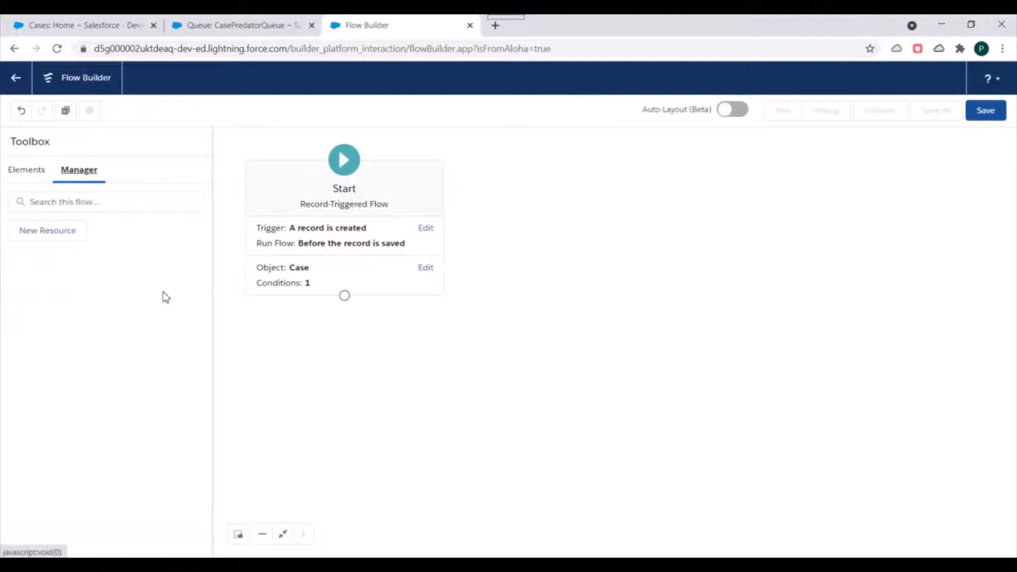
{"action": "left_click", "coordinate": [48, 231]}
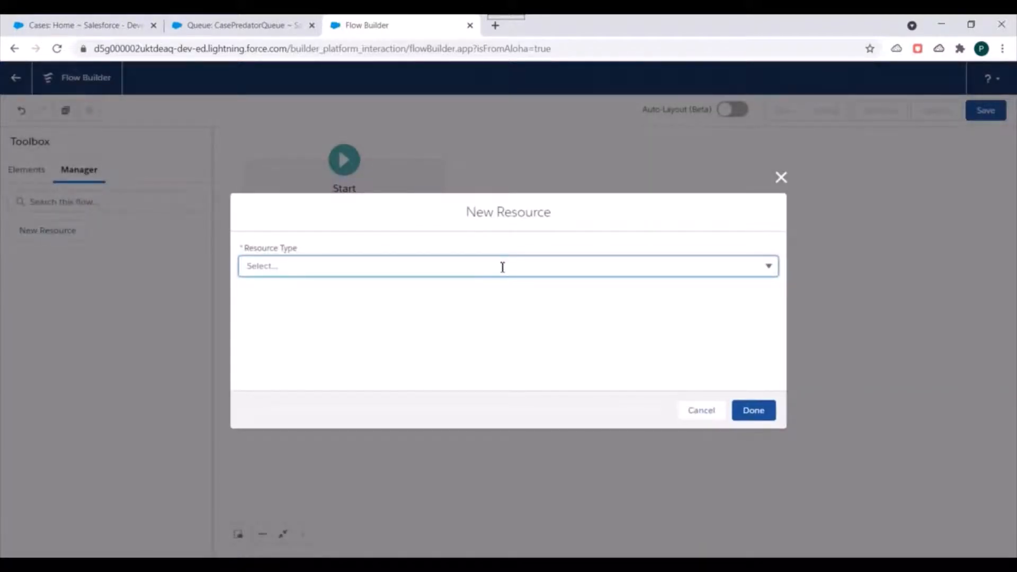
{"action": "left_click", "coordinate": [502, 267]}
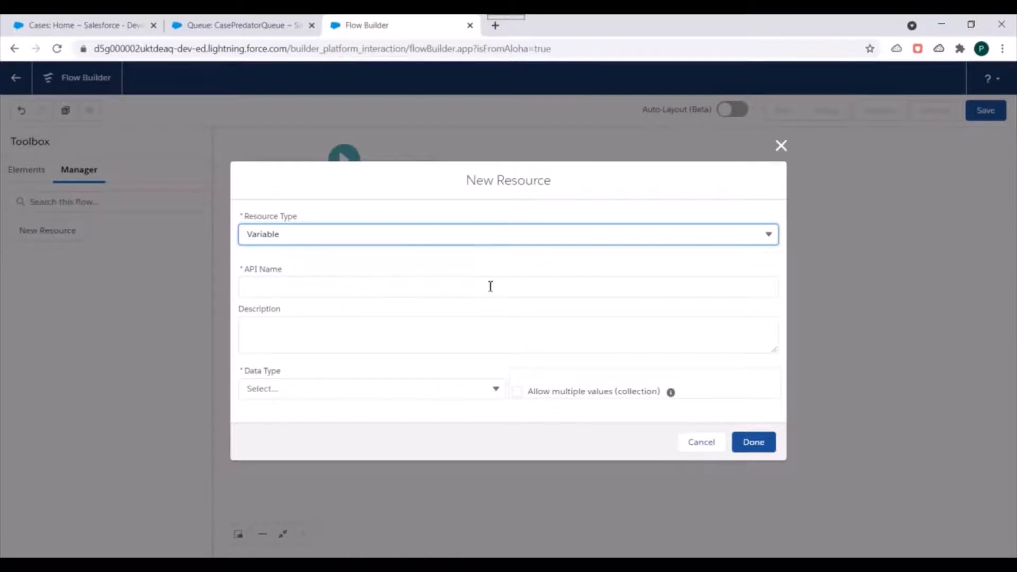
{"action": "left_click", "coordinate": [491, 287]}
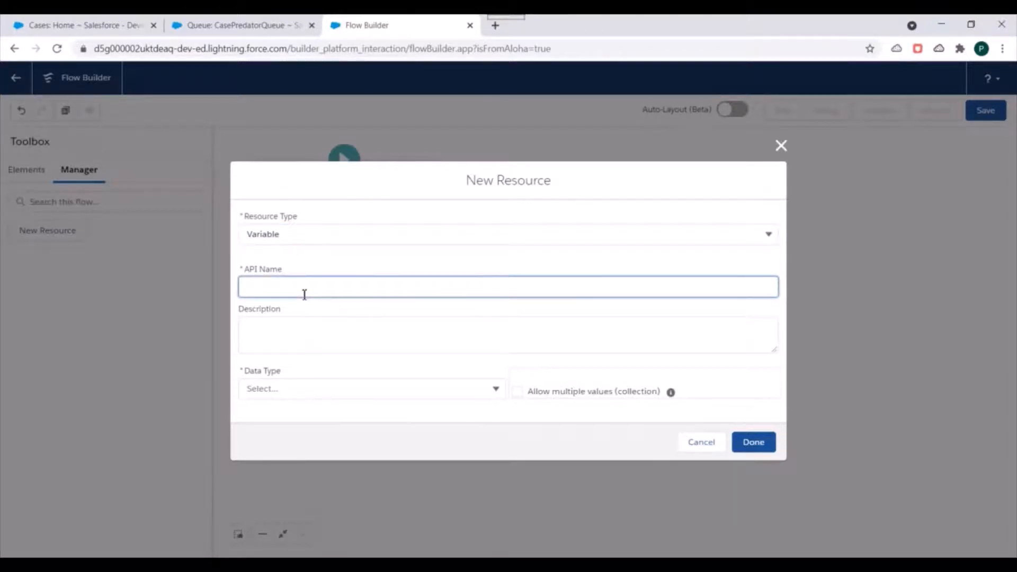
{"action": "type", "text": "Queue"}
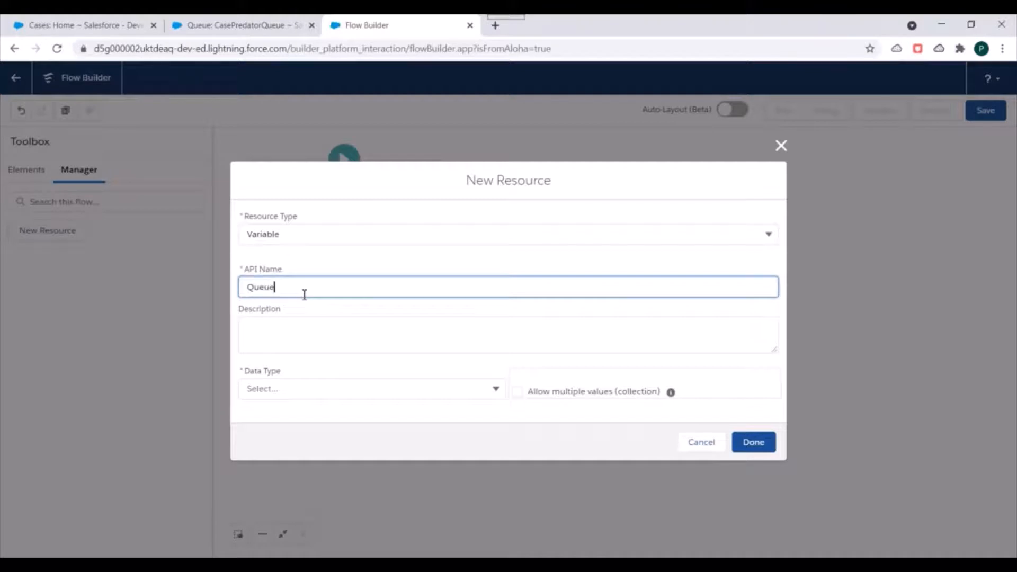
{"action": "type", "text": "DevName"}
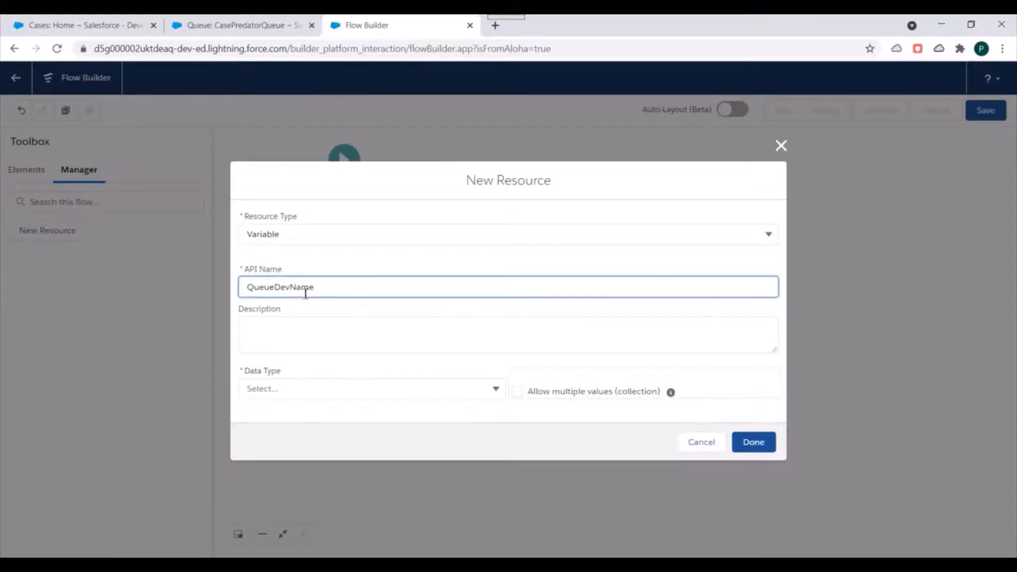
{"action": "left_click", "coordinate": [371, 389]}
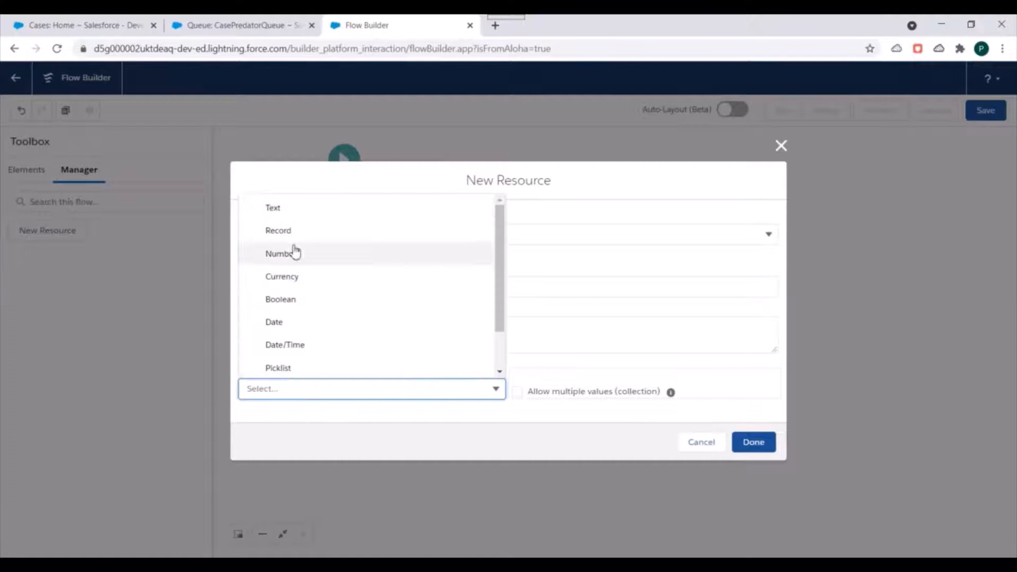
{"action": "left_click", "coordinate": [272, 208]}
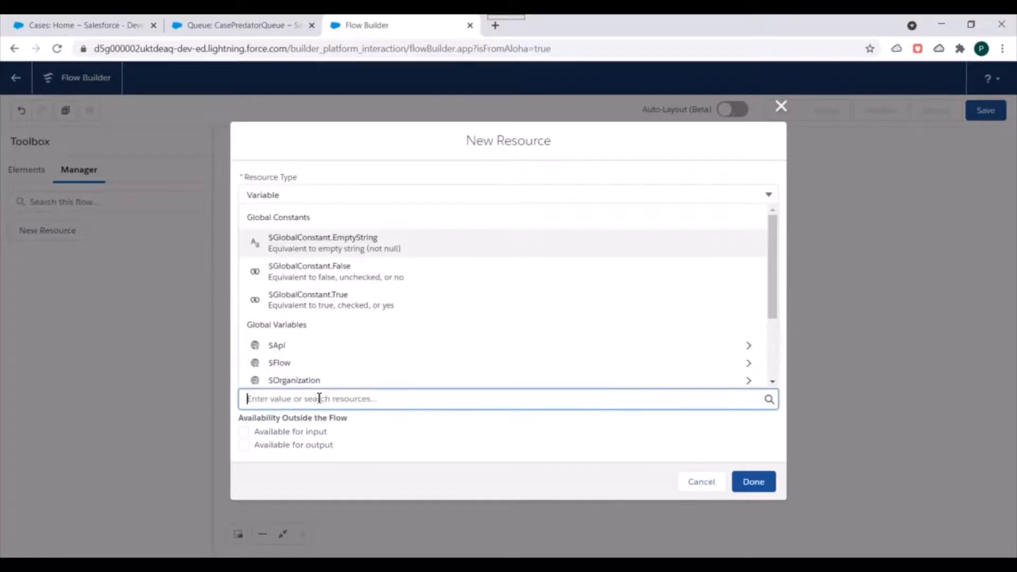
{"action": "left_click", "coordinate": [241, 24]}
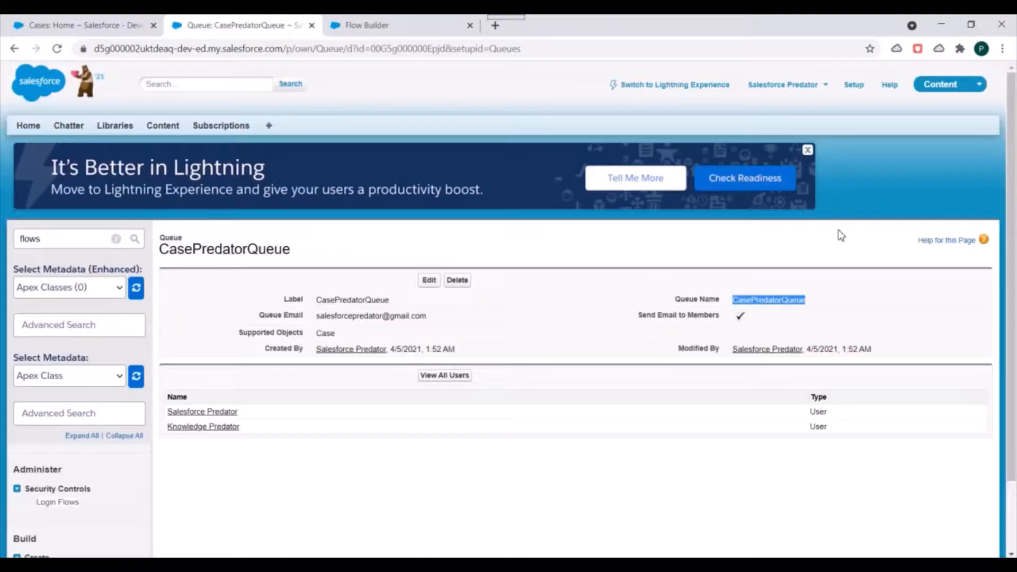
Step: Give QueueDevName the default value CasePredatorQueue and save the variable
{"action": "left_click", "coordinate": [381, 25]}
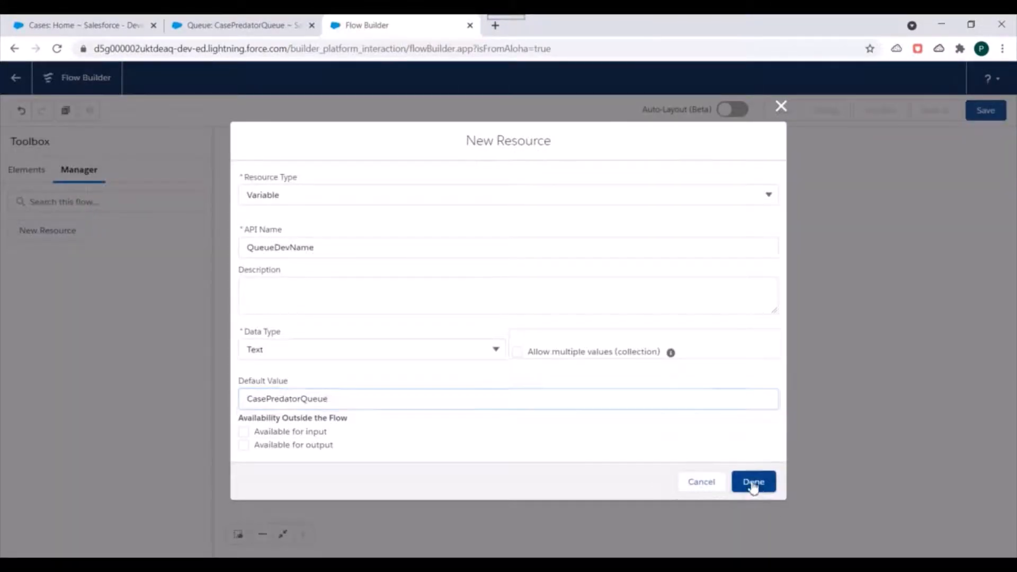
{"action": "left_click", "coordinate": [754, 482]}
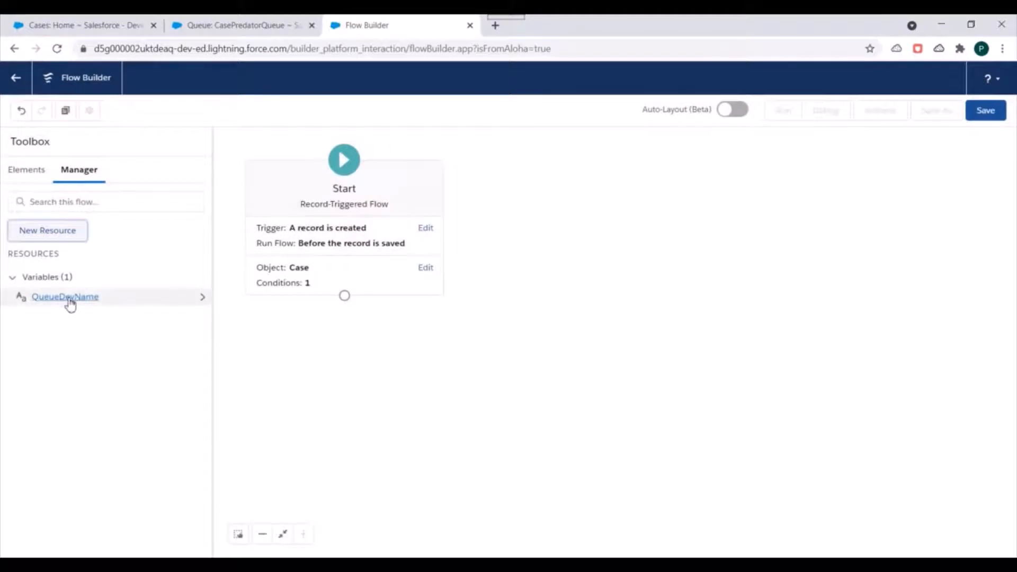
{"action": "left_click", "coordinate": [26, 169]}
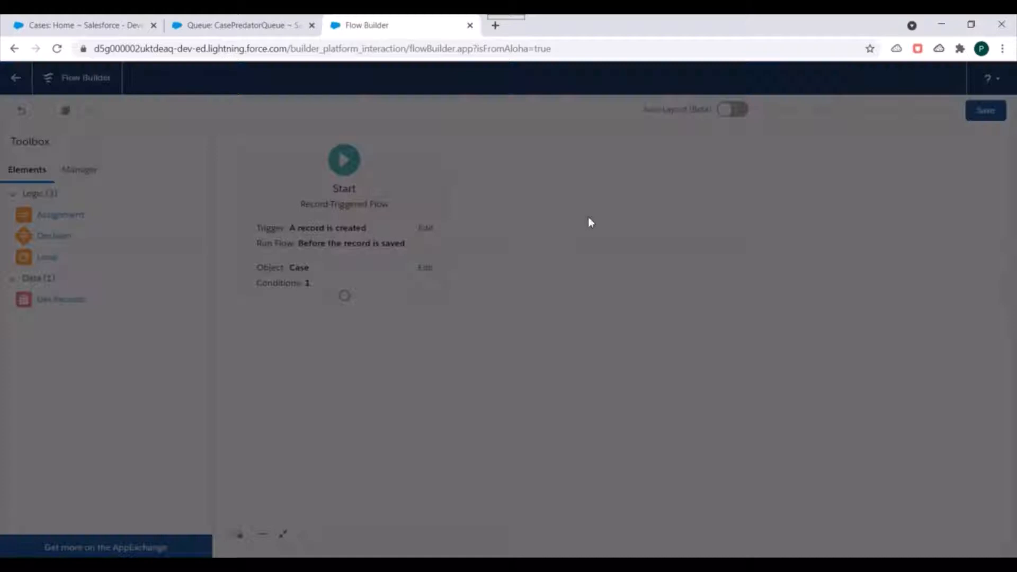
Step: Add a Get Records element labelled 'Get Queue'
{"action": "left_click", "coordinate": [59, 299]}
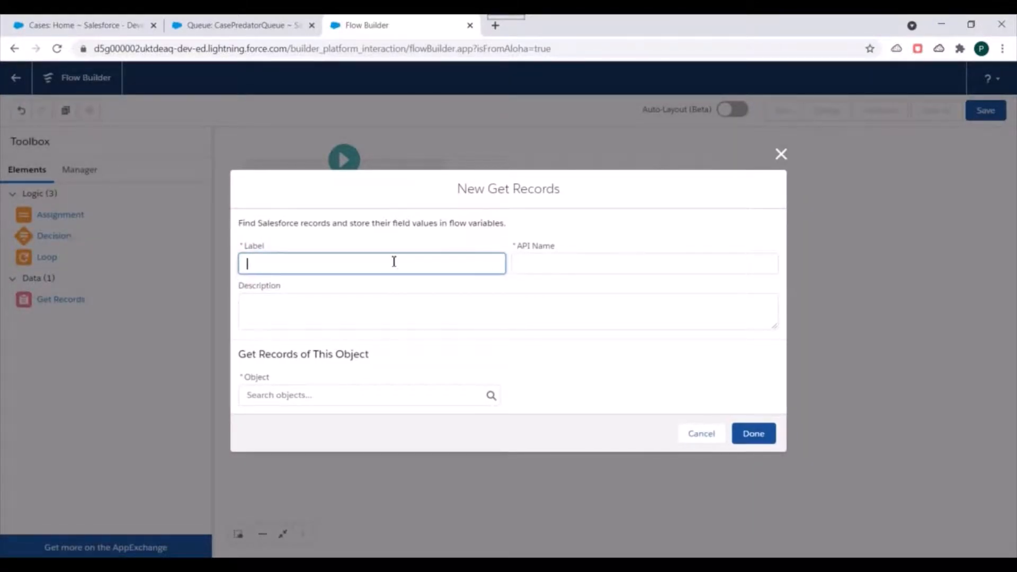
{"action": "type", "text": "Get Q"}
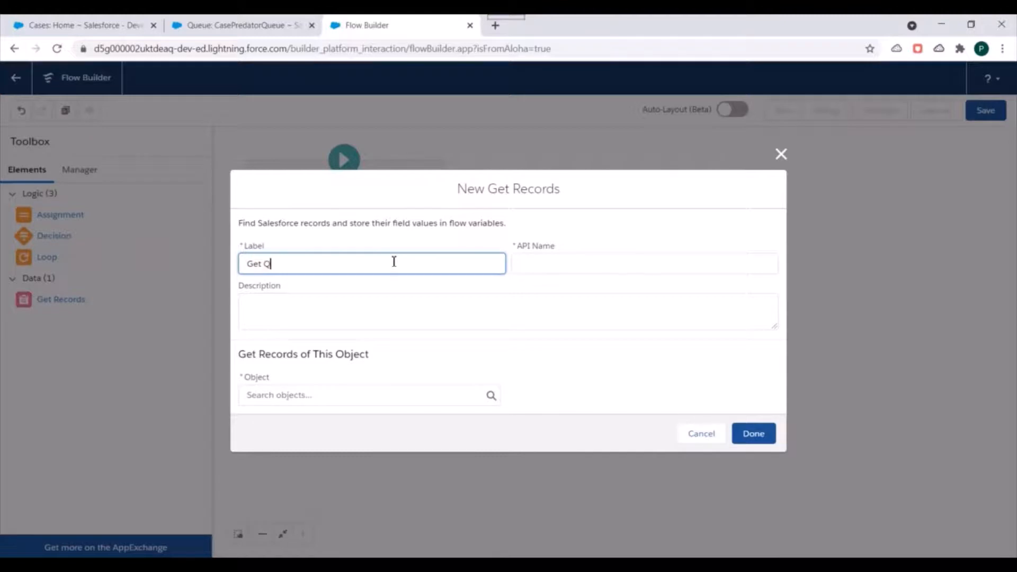
{"action": "type", "text": "ueue"}
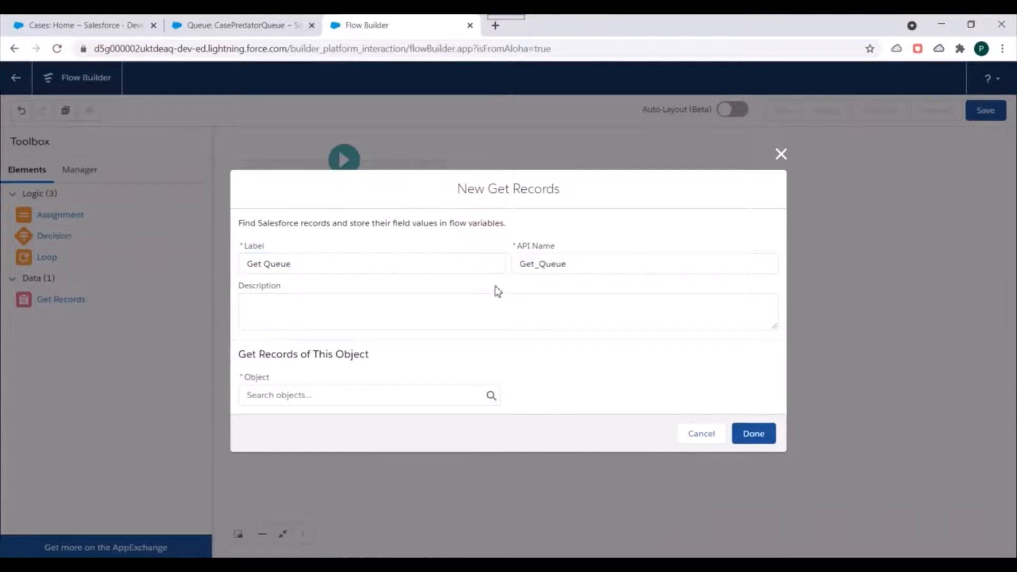
Step: Query the Group object where DeveloperName equals QueueDevName, and save the step
{"action": "left_click", "coordinate": [368, 395]}
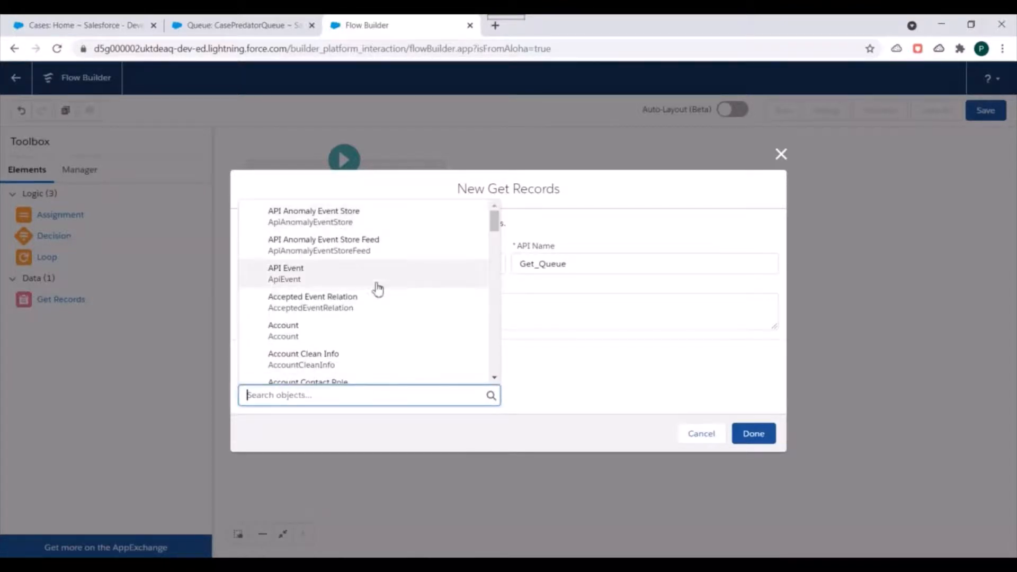
{"action": "type", "text": "gr"}
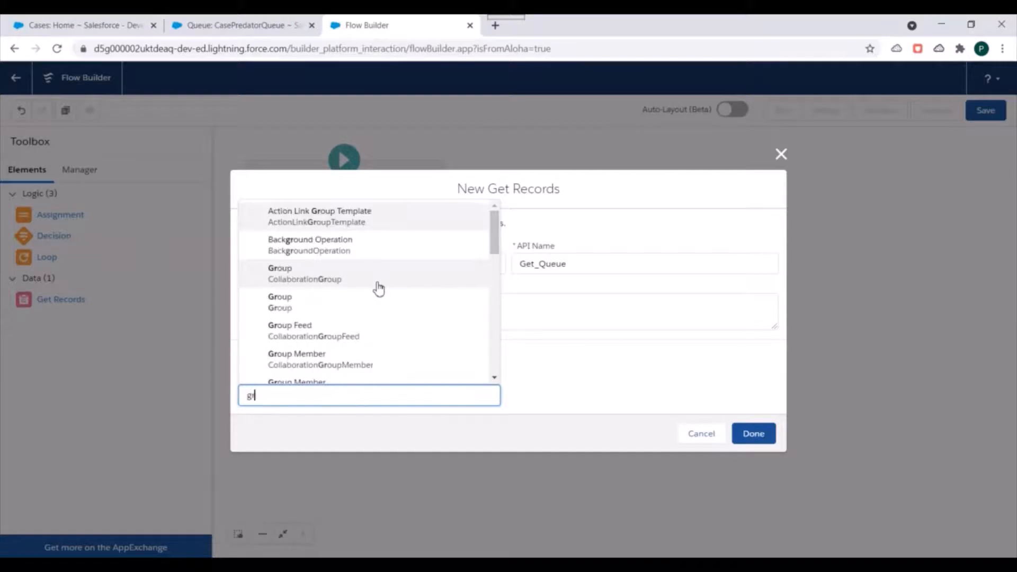
{"action": "type", "text": "roup"}
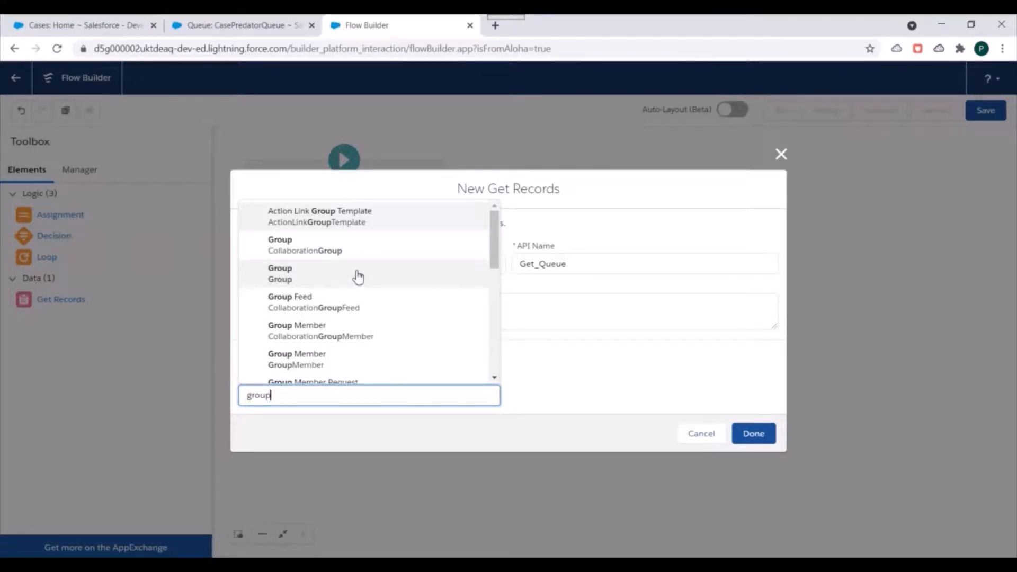
{"action": "left_click", "coordinate": [280, 273]}
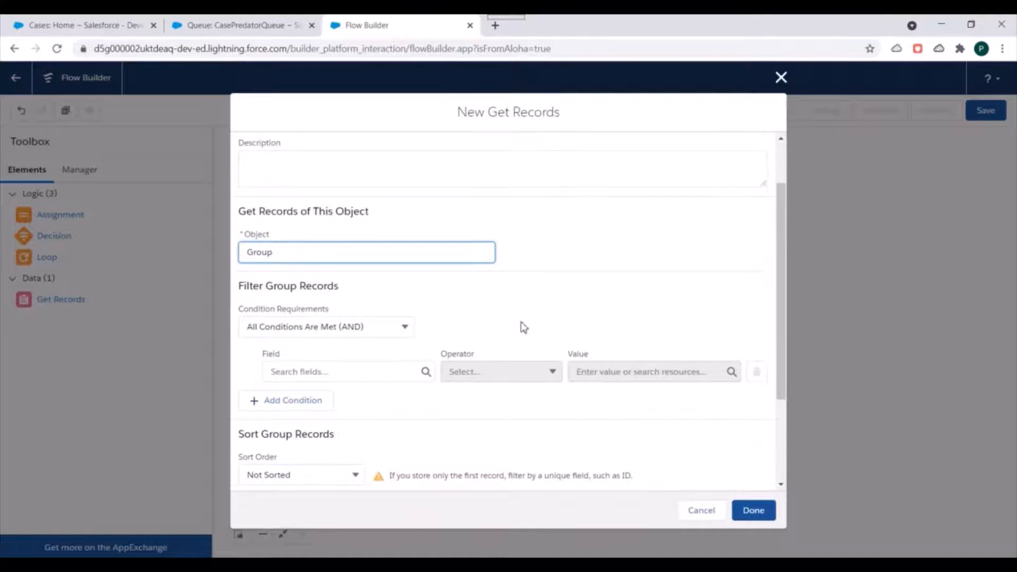
{"action": "left_click", "coordinate": [347, 372]}
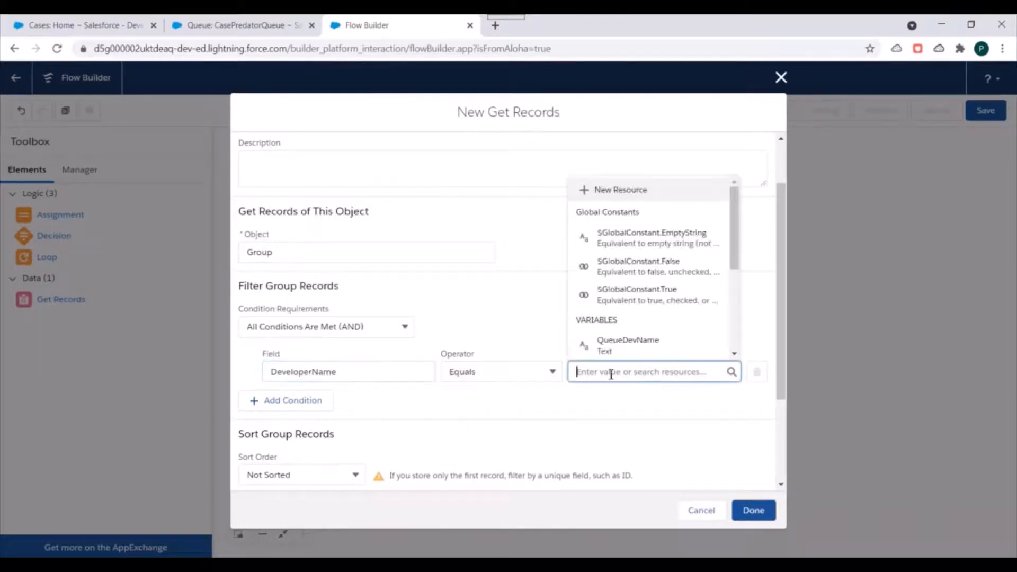
{"action": "left_click", "coordinate": [627, 345]}
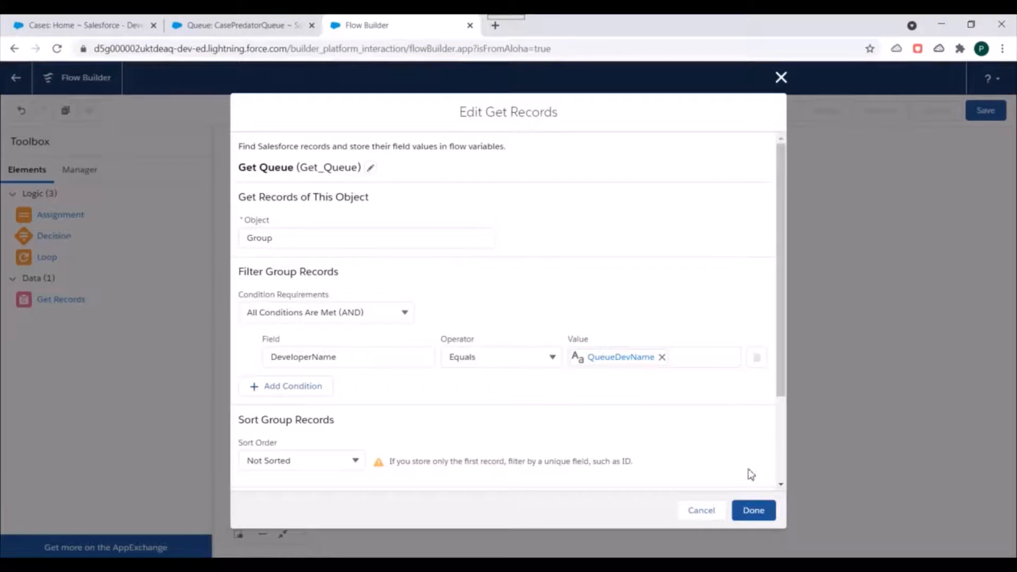
{"action": "left_click", "coordinate": [754, 510]}
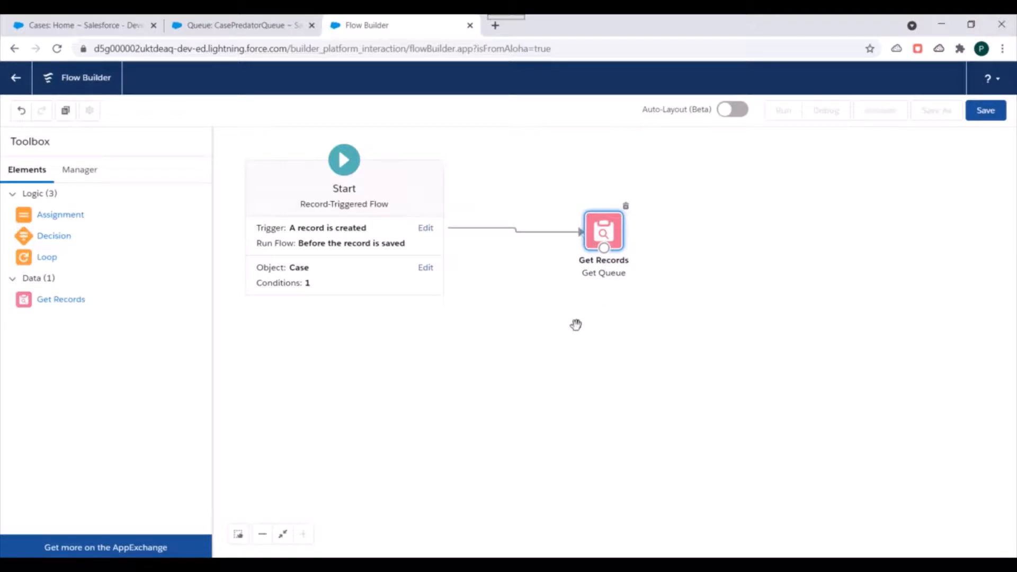
{"action": "mouse_move", "coordinate": [597, 261]}
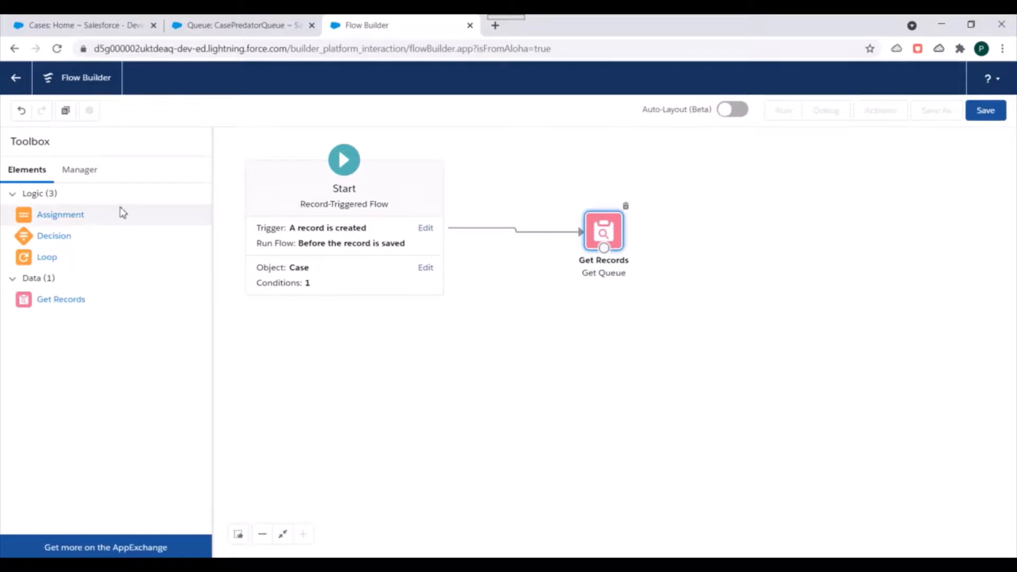
Step: Add 'Assign Case to Queue' assignment setting $Record Owner ID to Get_Queue's Group ID
{"action": "left_click", "coordinate": [60, 214]}
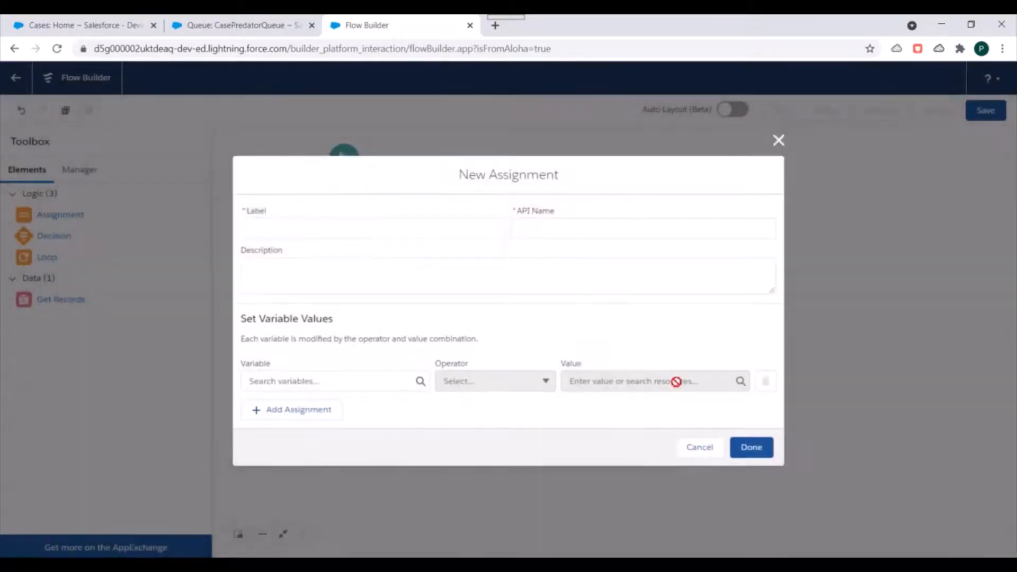
{"action": "type", "text": "Assign Case to Queue"}
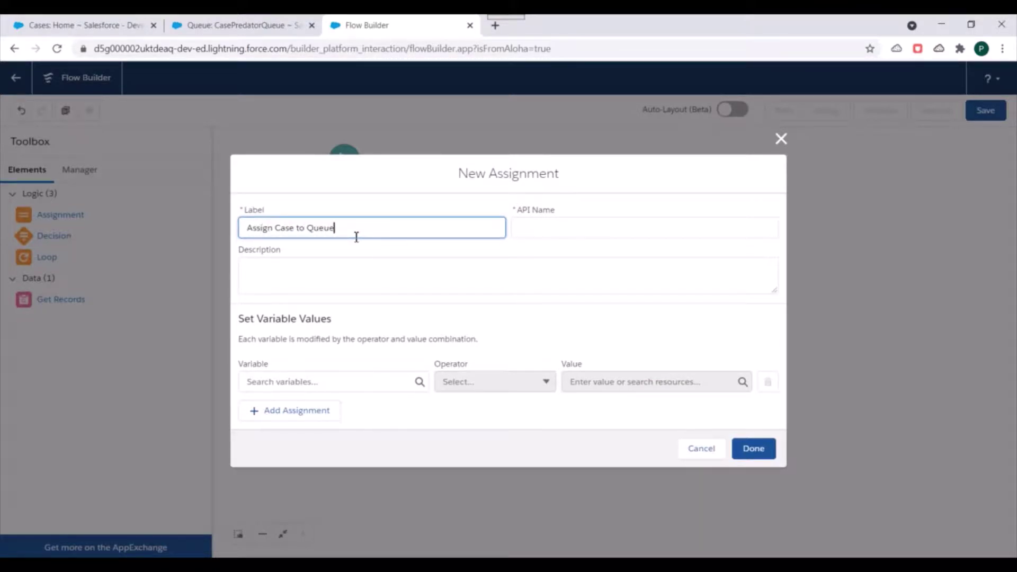
{"action": "left_click", "coordinate": [331, 382]}
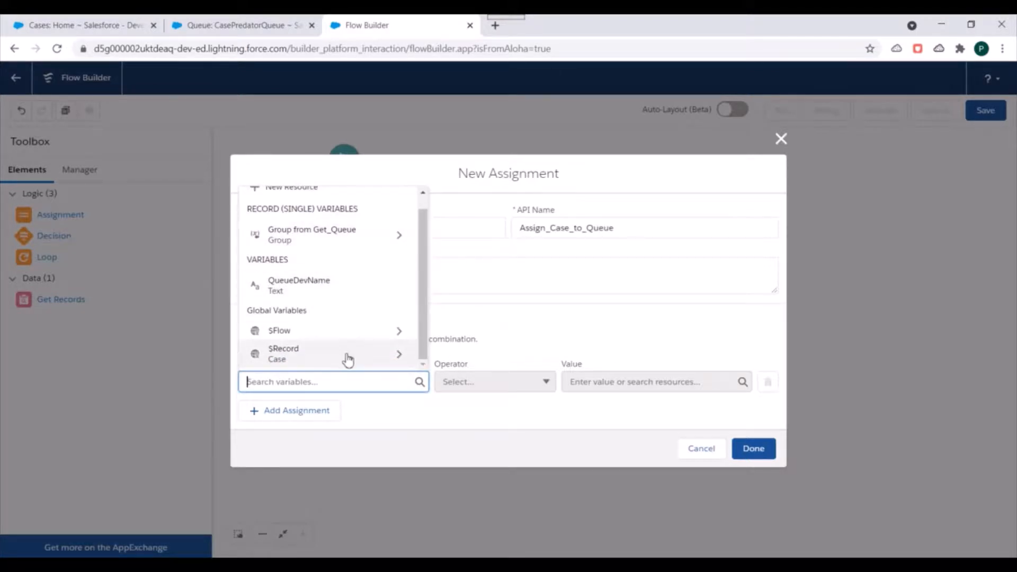
{"action": "left_click", "coordinate": [348, 355]}
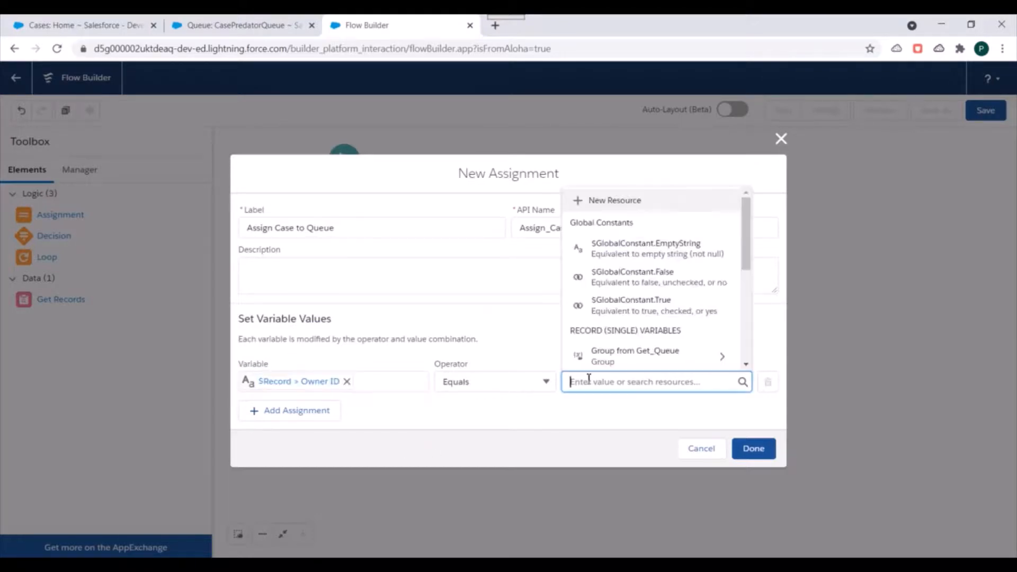
{"action": "scroll", "scroll_direction": "down", "scroll_amount": 3}
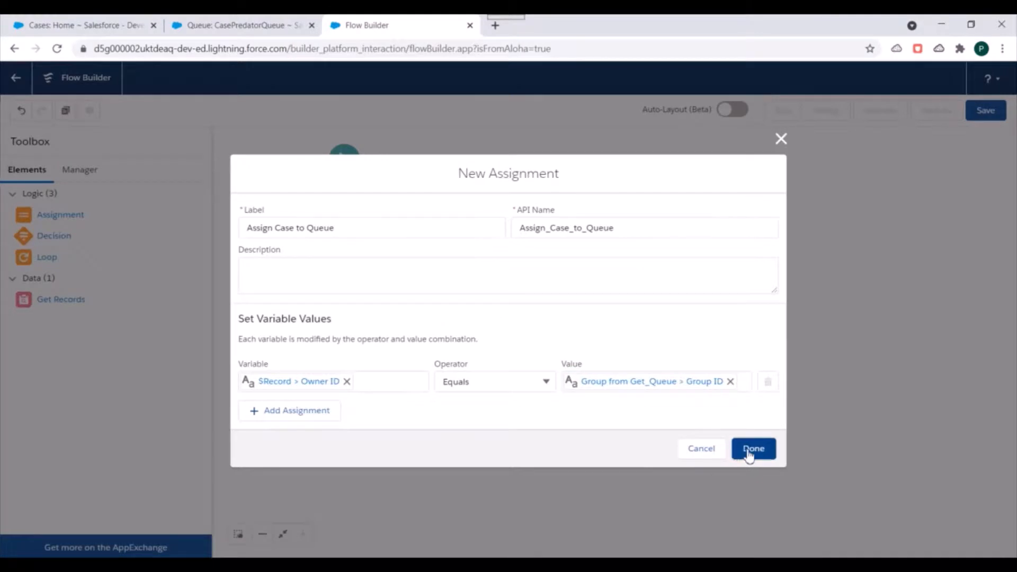
{"action": "left_click", "coordinate": [754, 448]}
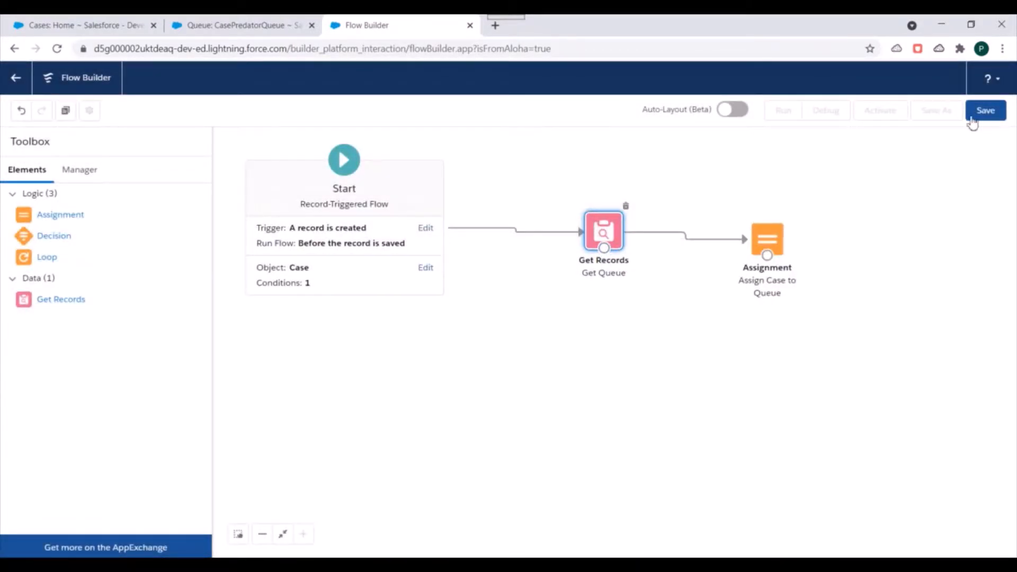
Step: Save the flow as 'Assign Case To Queue' and activate it
{"action": "left_click", "coordinate": [986, 110]}
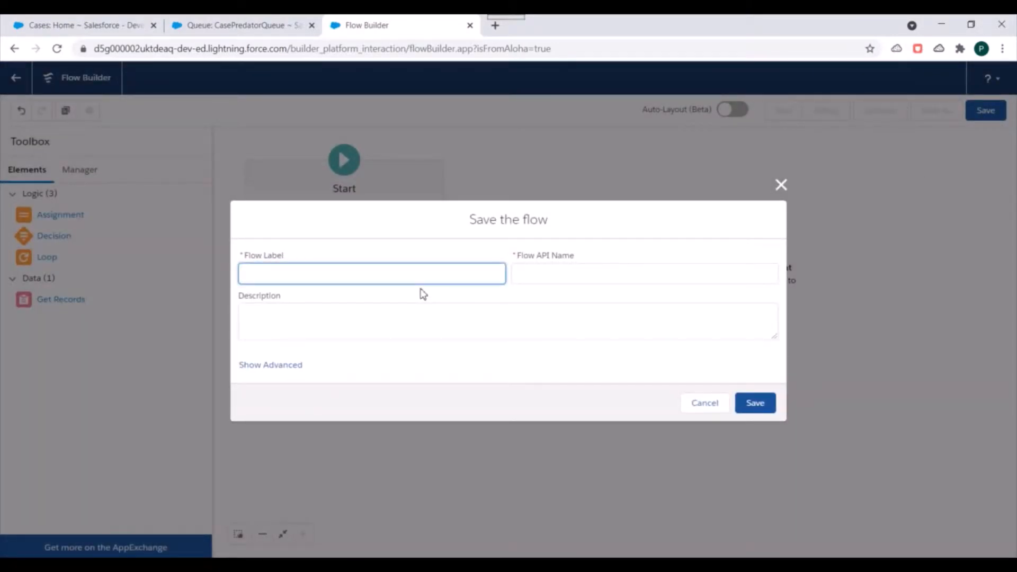
{"action": "type", "text": "Assign Case To Queue"}
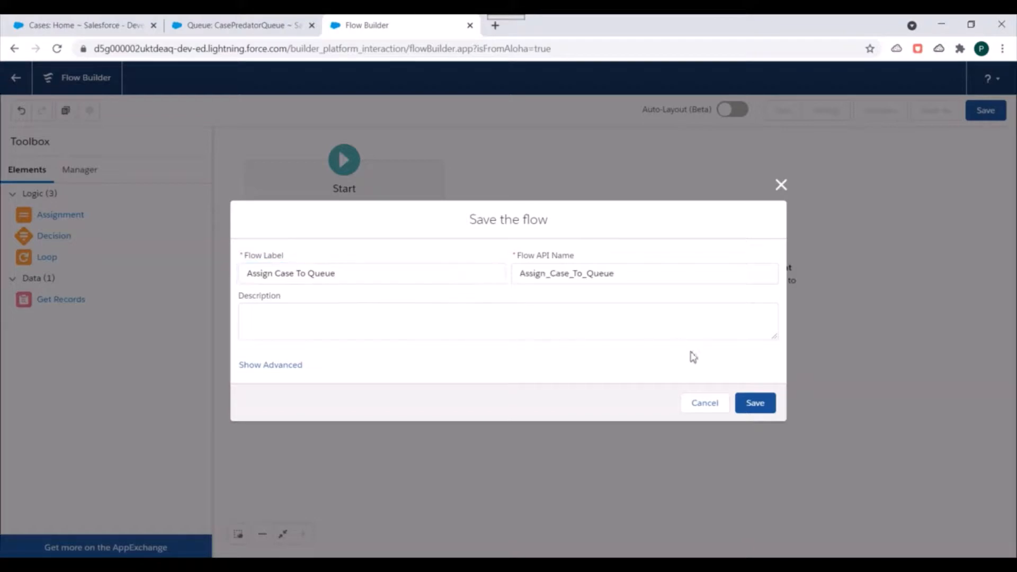
{"action": "left_click", "coordinate": [755, 404]}
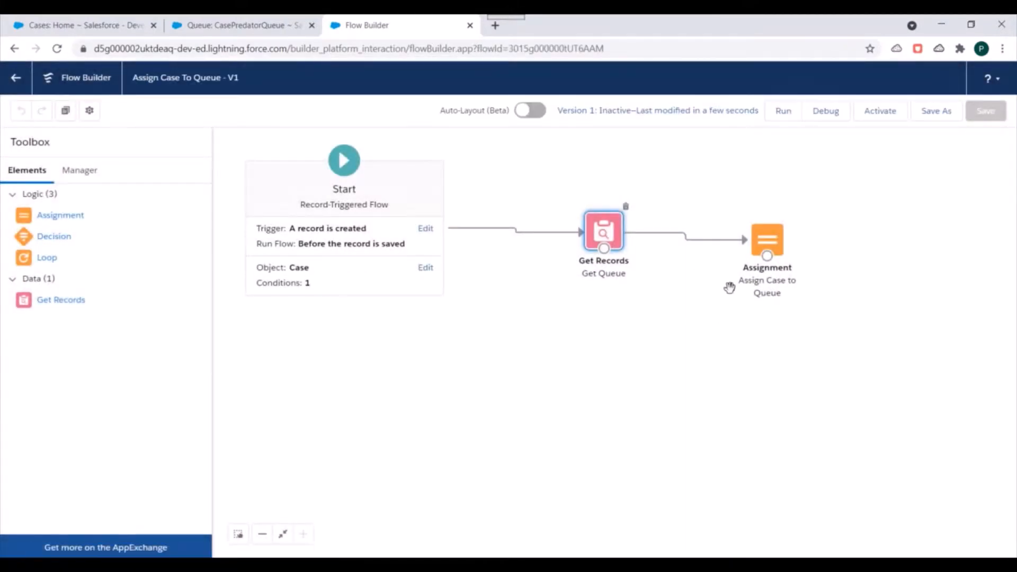
{"action": "left_click", "coordinate": [880, 111]}
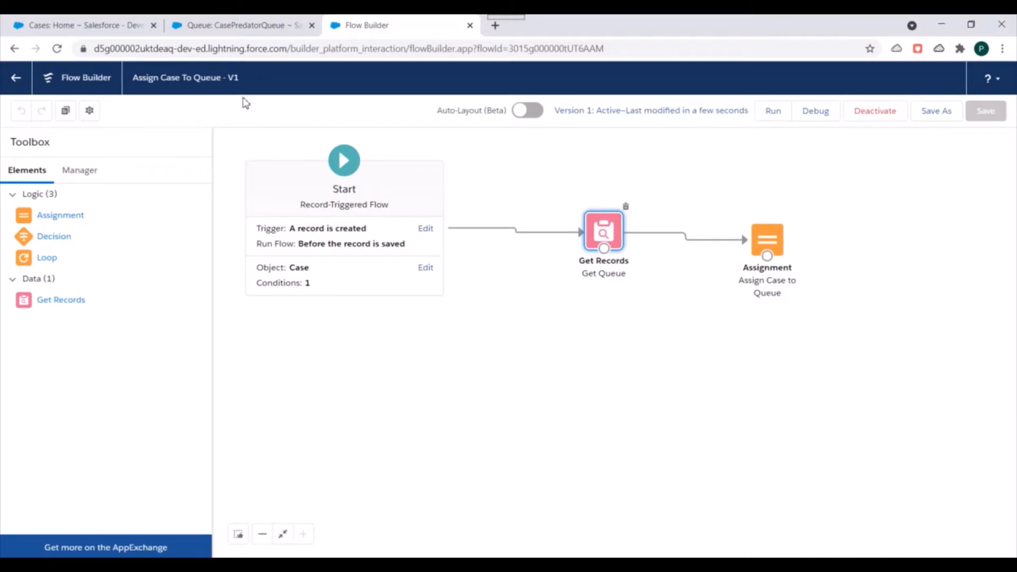
Step: Look over the CasePredatorQueue queue details, then return to the Cases home page
{"action": "left_click", "coordinate": [79, 24]}
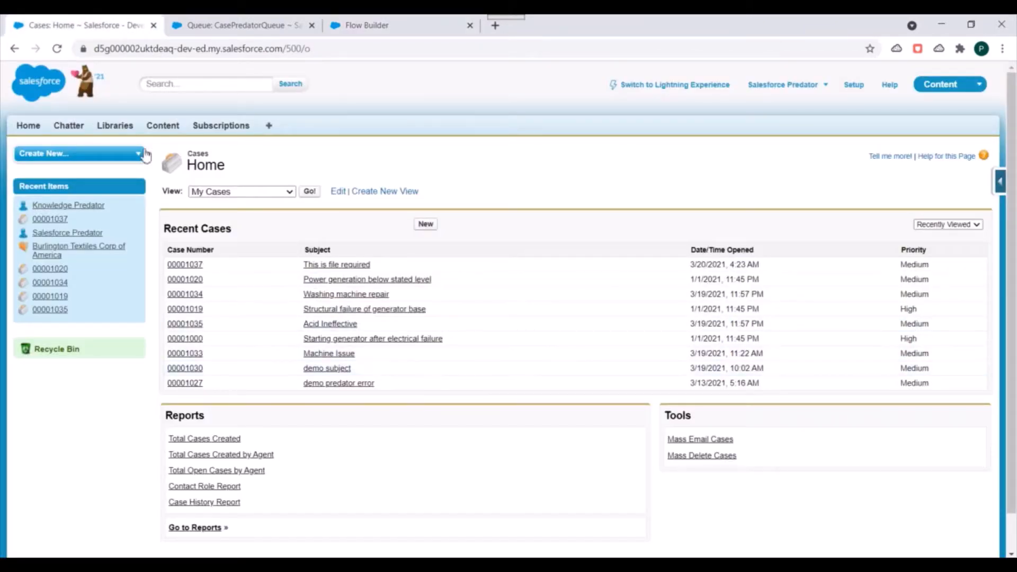
{"action": "mouse_move", "coordinate": [426, 261]}
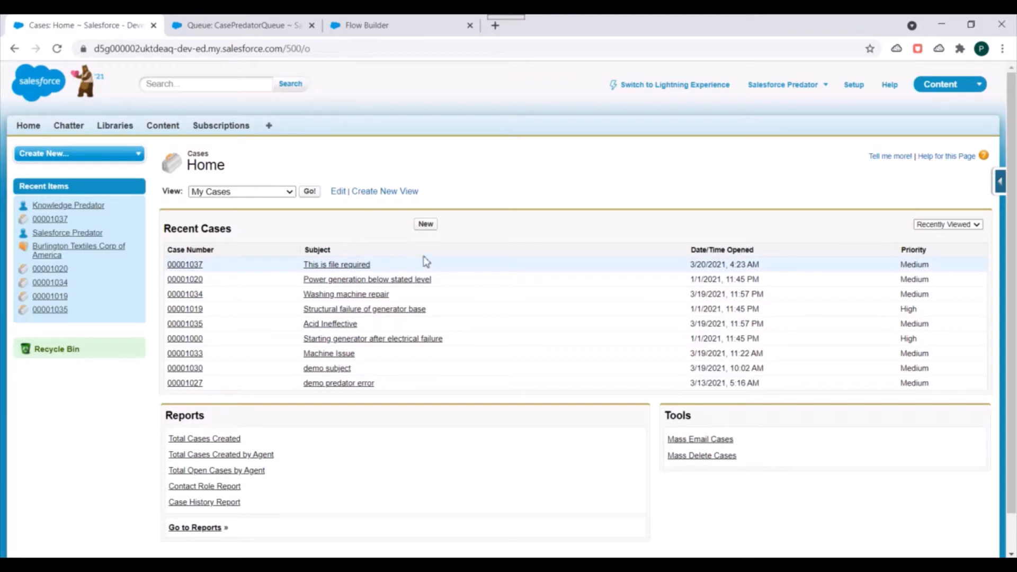
{"action": "left_click", "coordinate": [245, 25]}
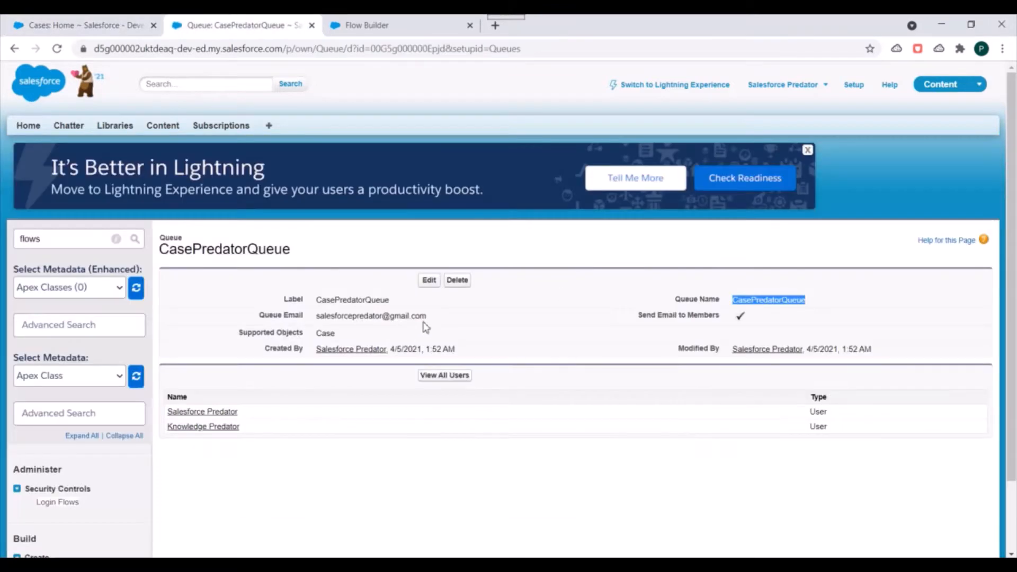
{"action": "left_click", "coordinate": [82, 25]}
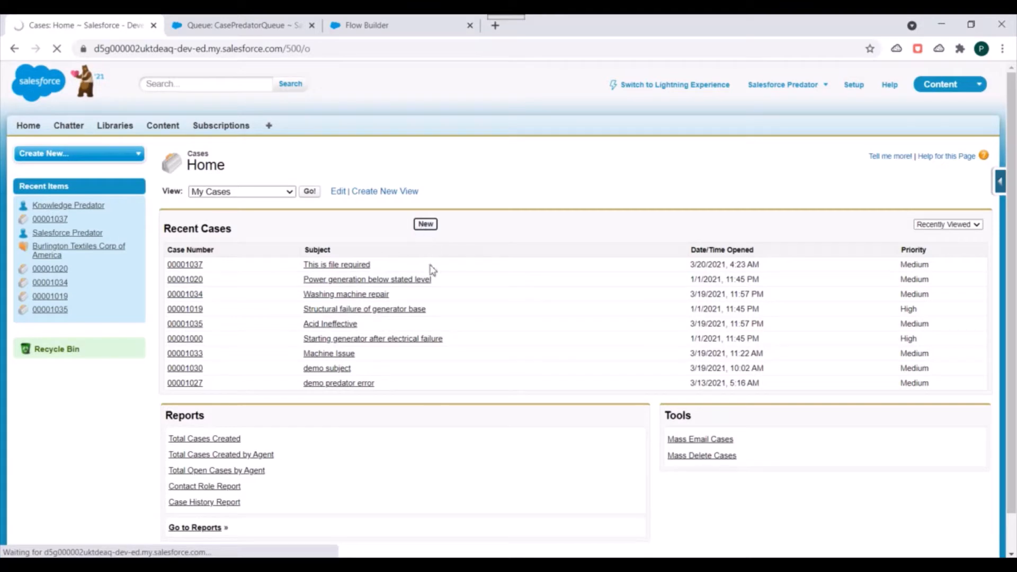
Step: Start a new case with origin Email and subject 'predator World'
{"action": "left_click", "coordinate": [426, 224]}
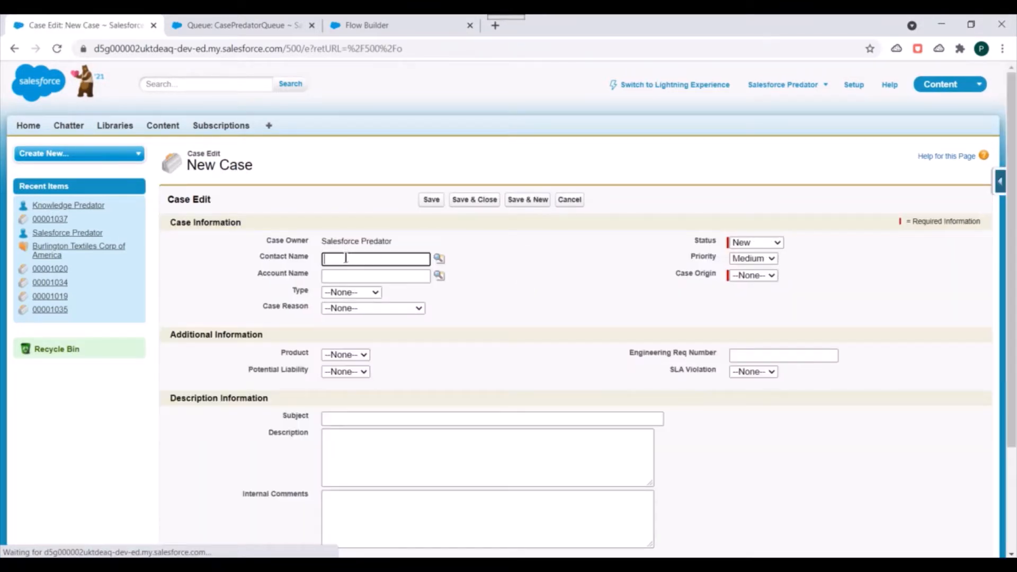
{"action": "left_click", "coordinate": [751, 276]}
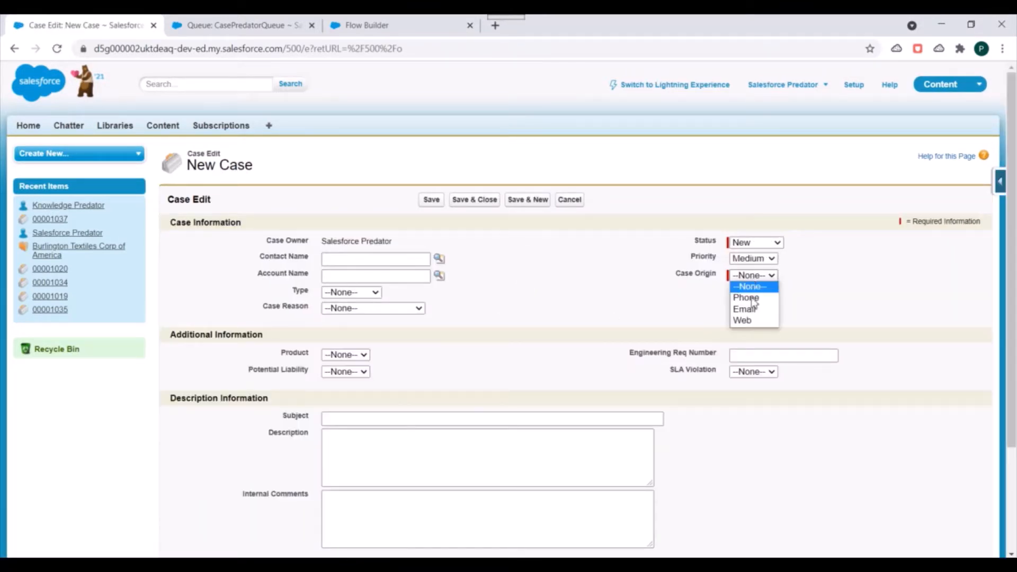
{"action": "left_click", "coordinate": [742, 309]}
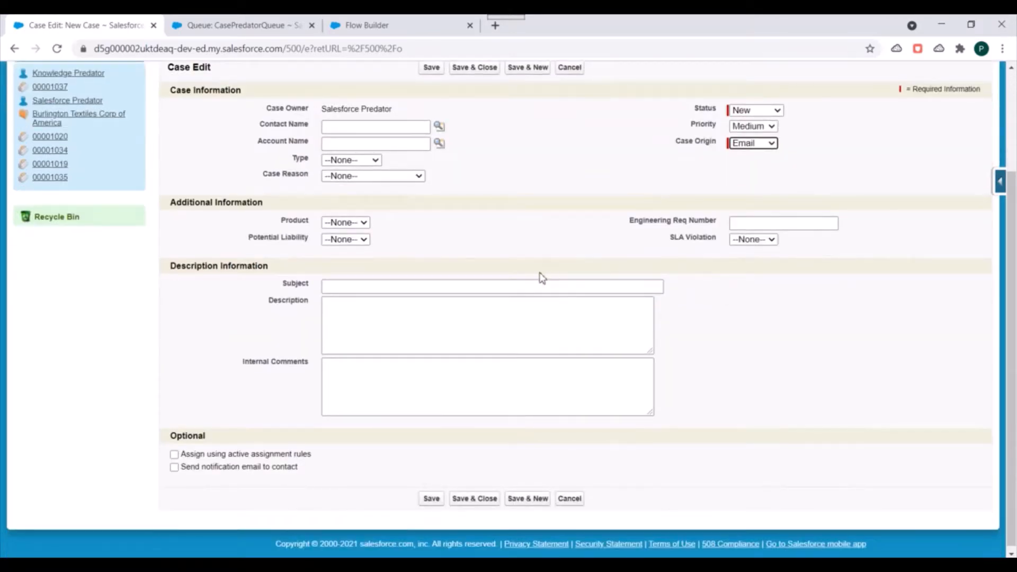
{"action": "type", "text": "predator World"}
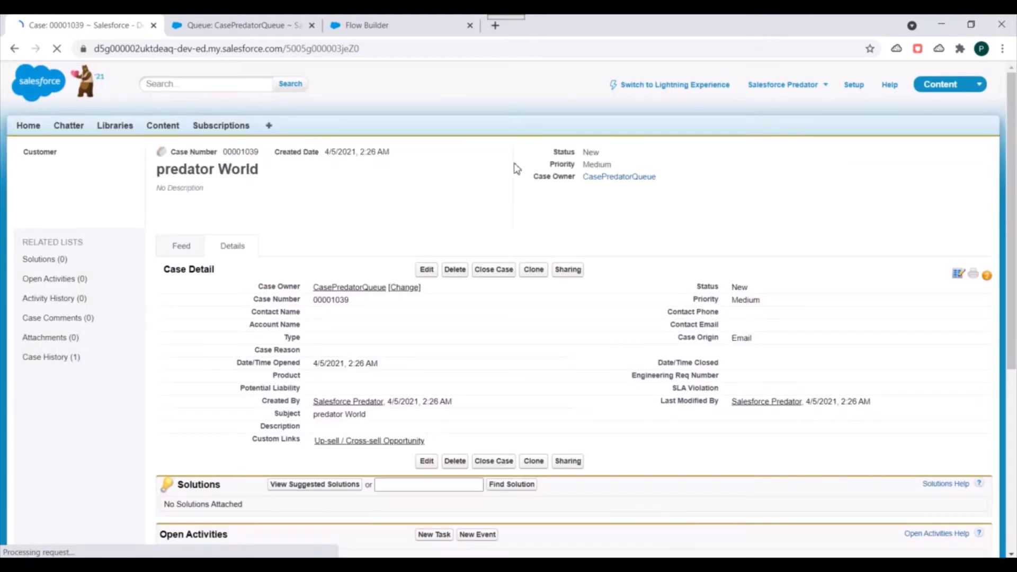
{"action": "scroll", "scroll_direction": "down", "scroll_amount": 3}
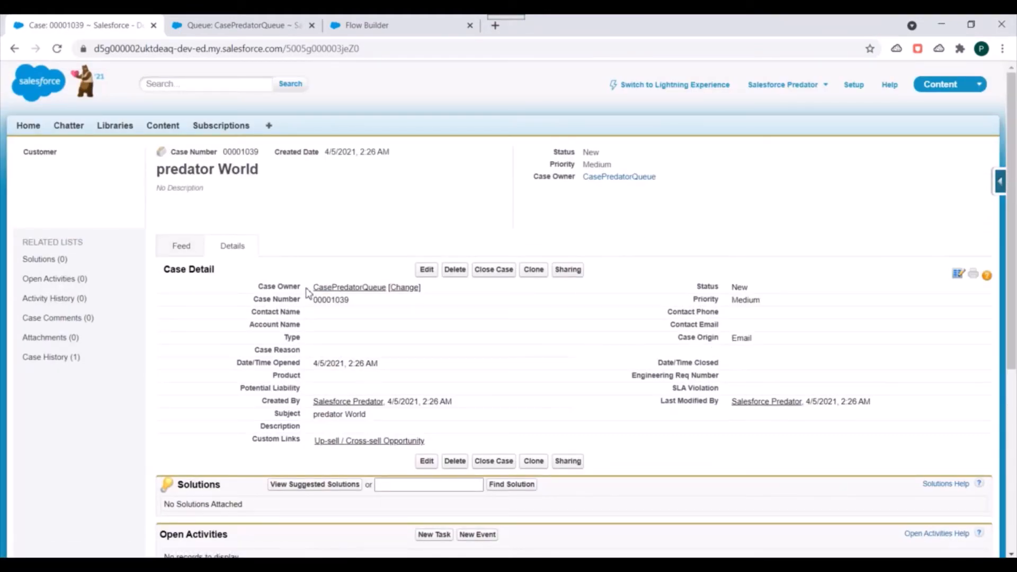
{"action": "double_click", "coordinate": [349, 287]}
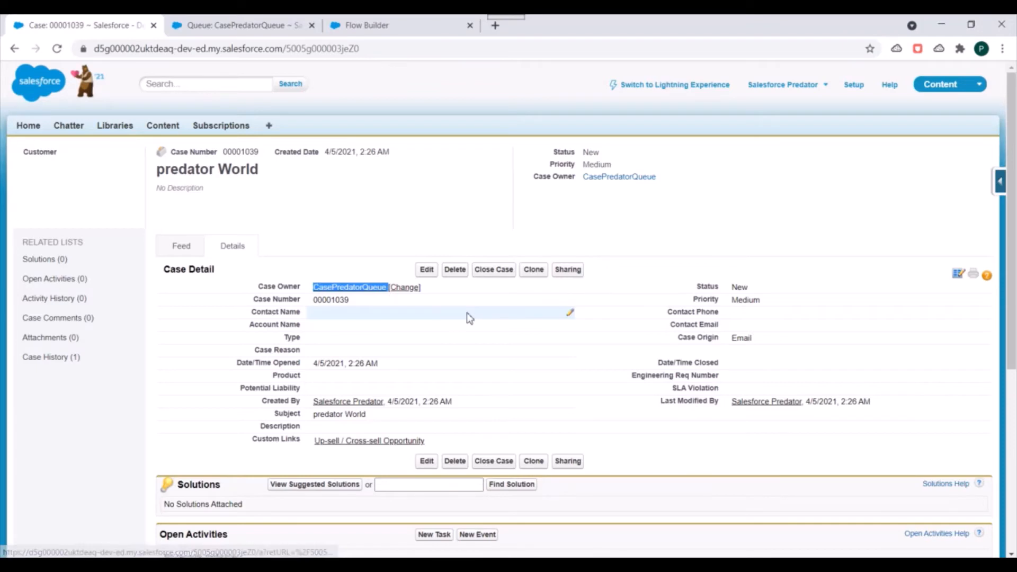
{"action": "left_click", "coordinate": [365, 25]}
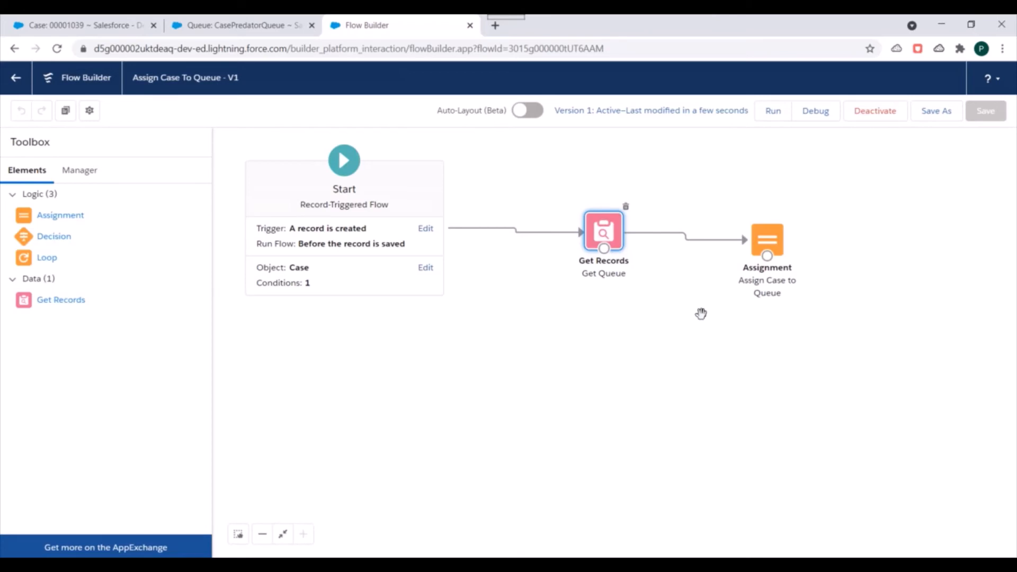
{"action": "mouse_move", "coordinate": [676, 364]}
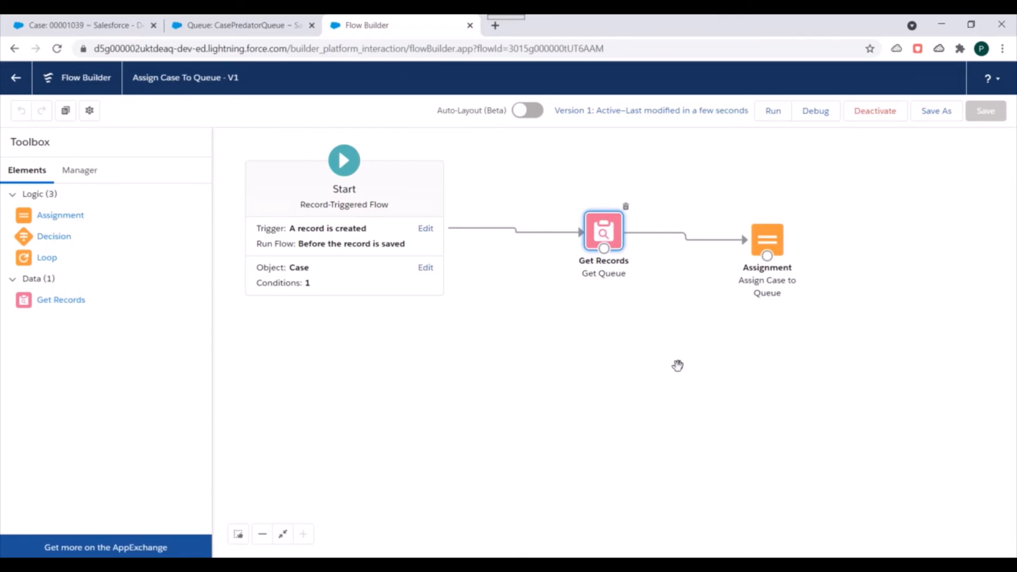
{"action": "mouse_move", "coordinate": [726, 343]}
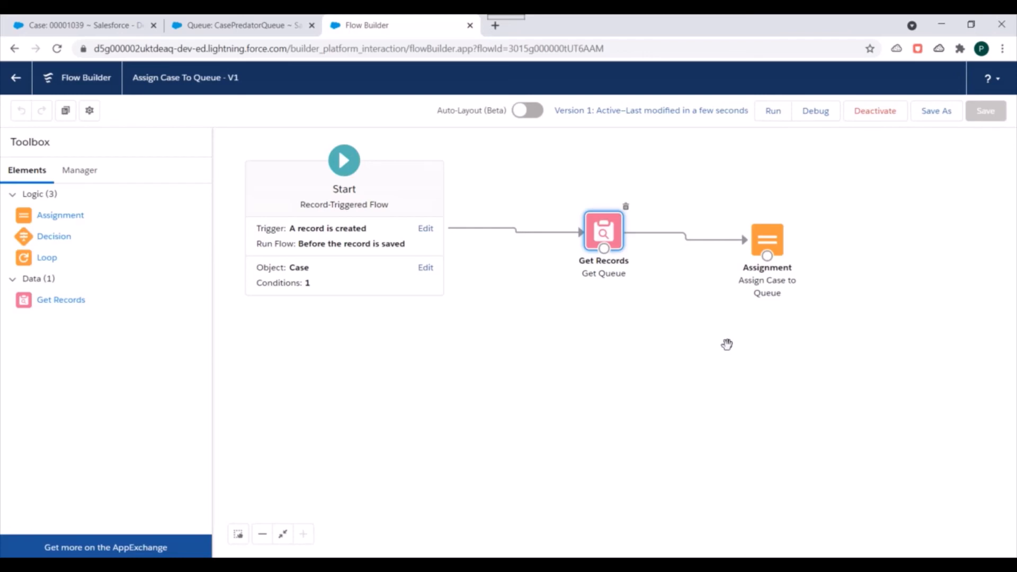
{"action": "mouse_move", "coordinate": [732, 340]}
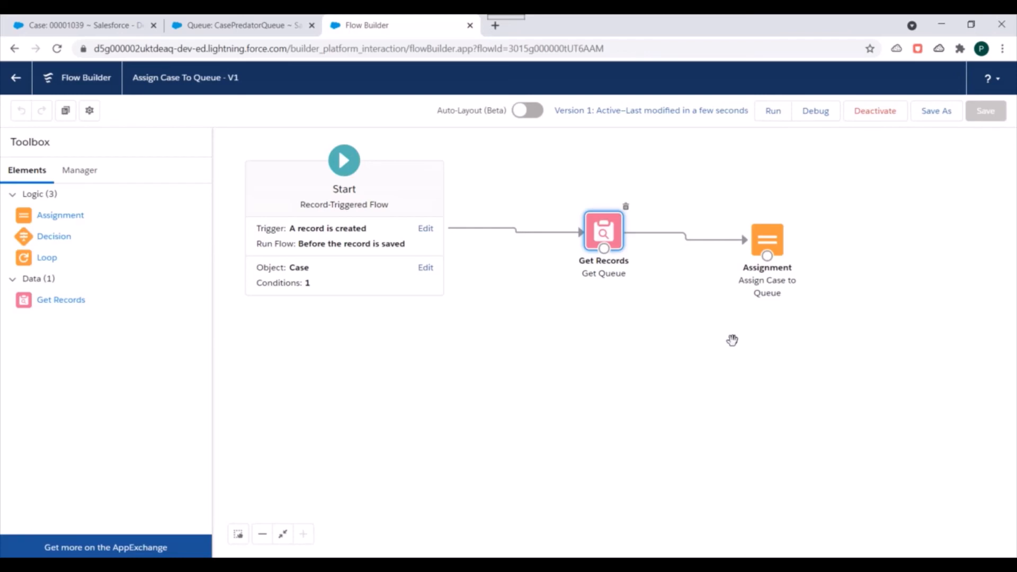